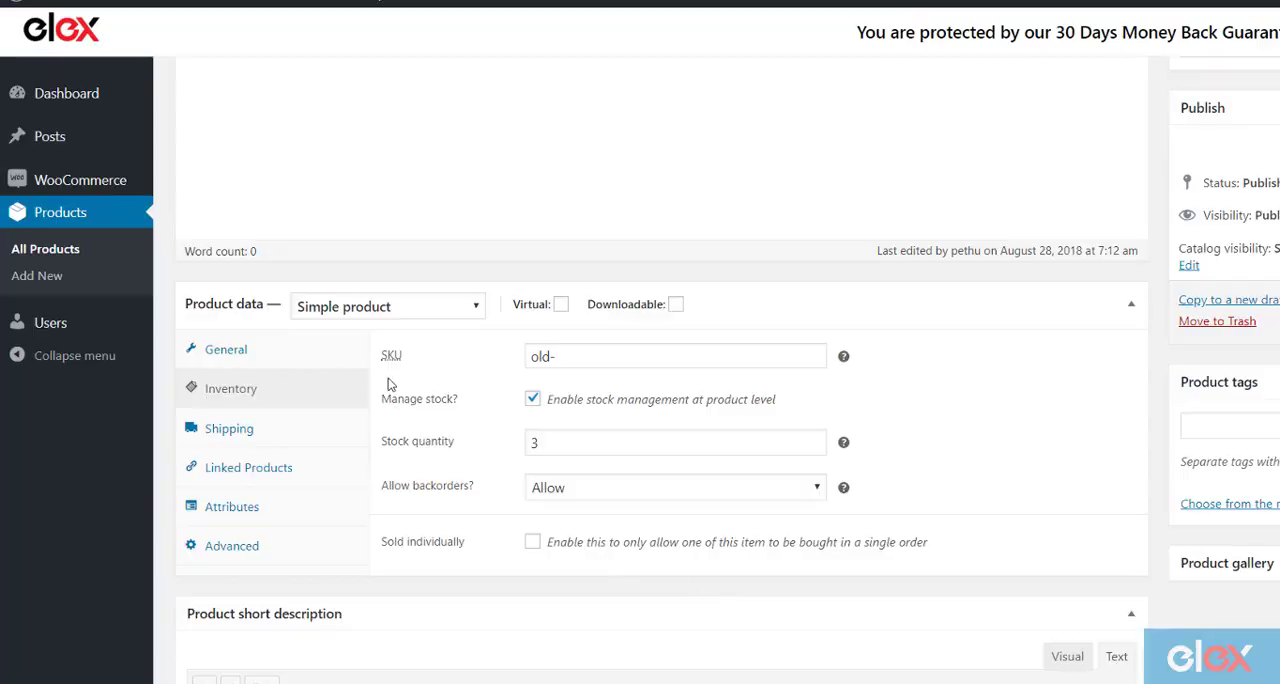
pyautogui.moveTo(396, 426)
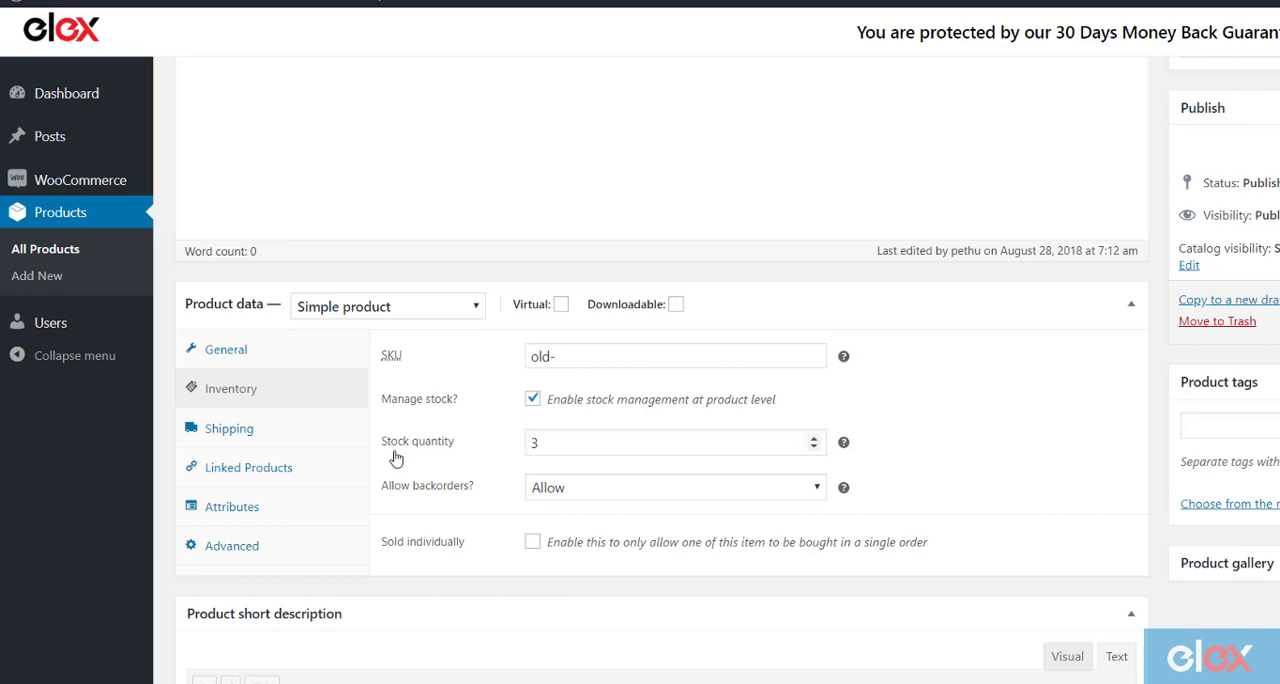
pyautogui.moveTo(416, 504)
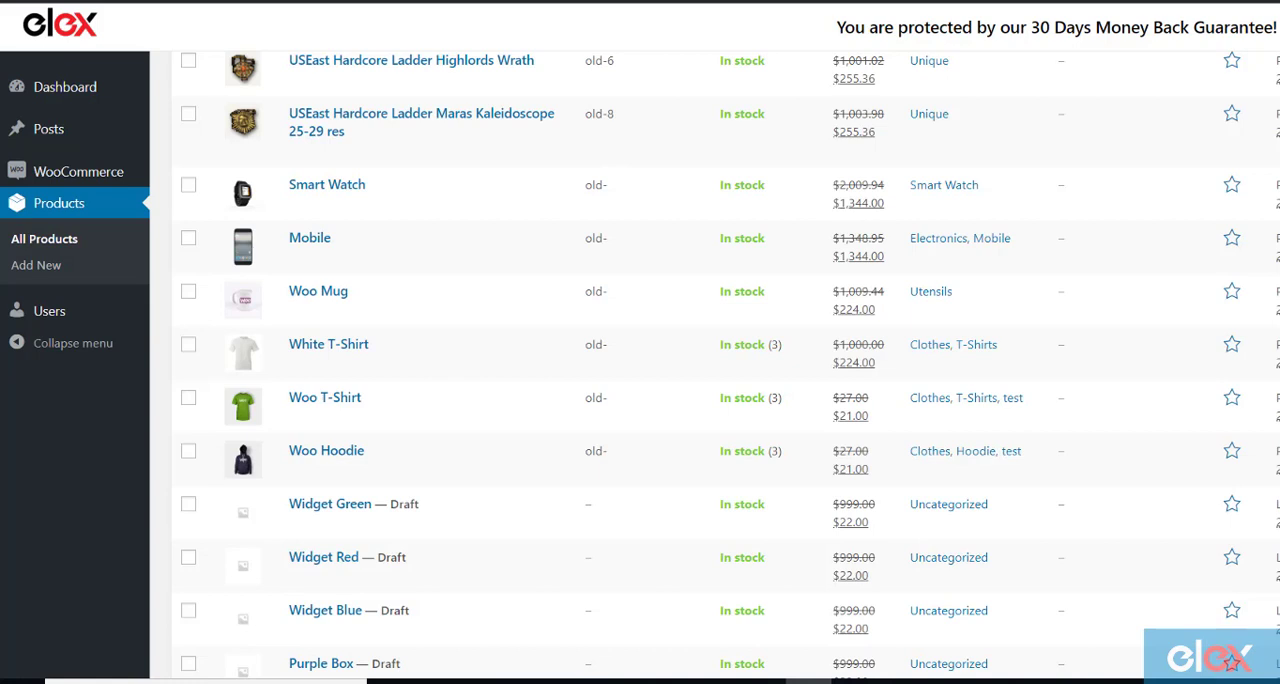
pyautogui.moveTo(328, 184)
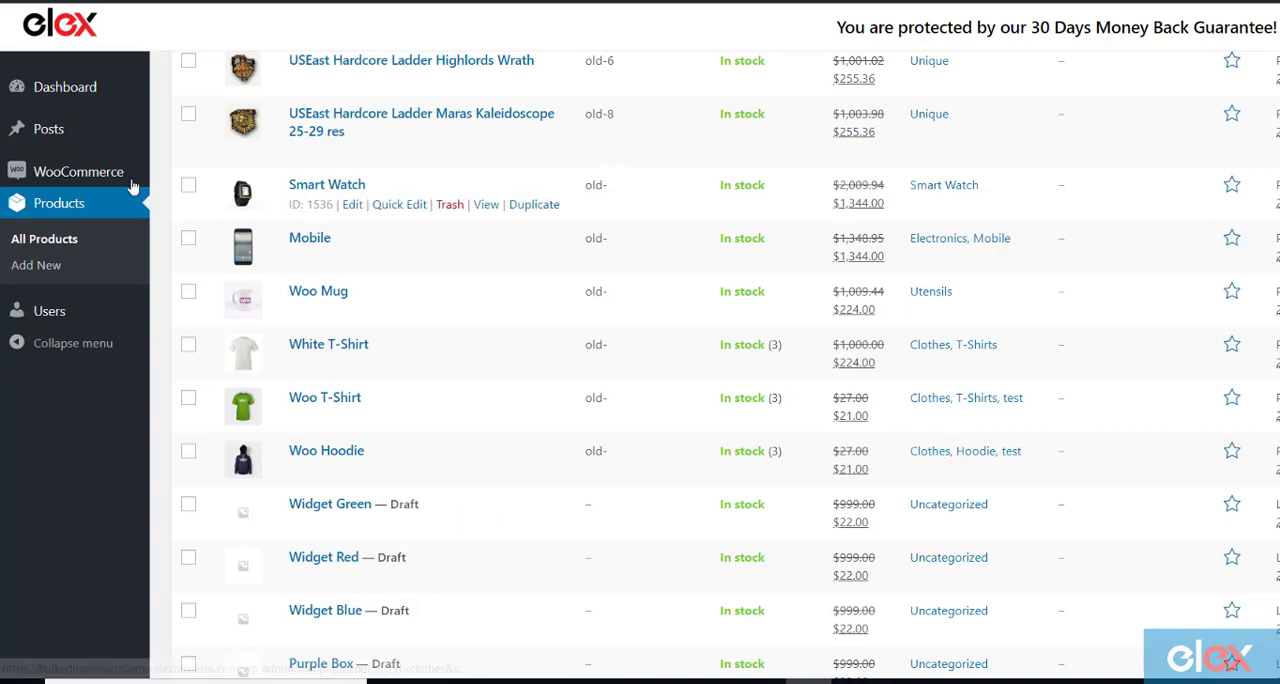
pyautogui.moveTo(328, 344)
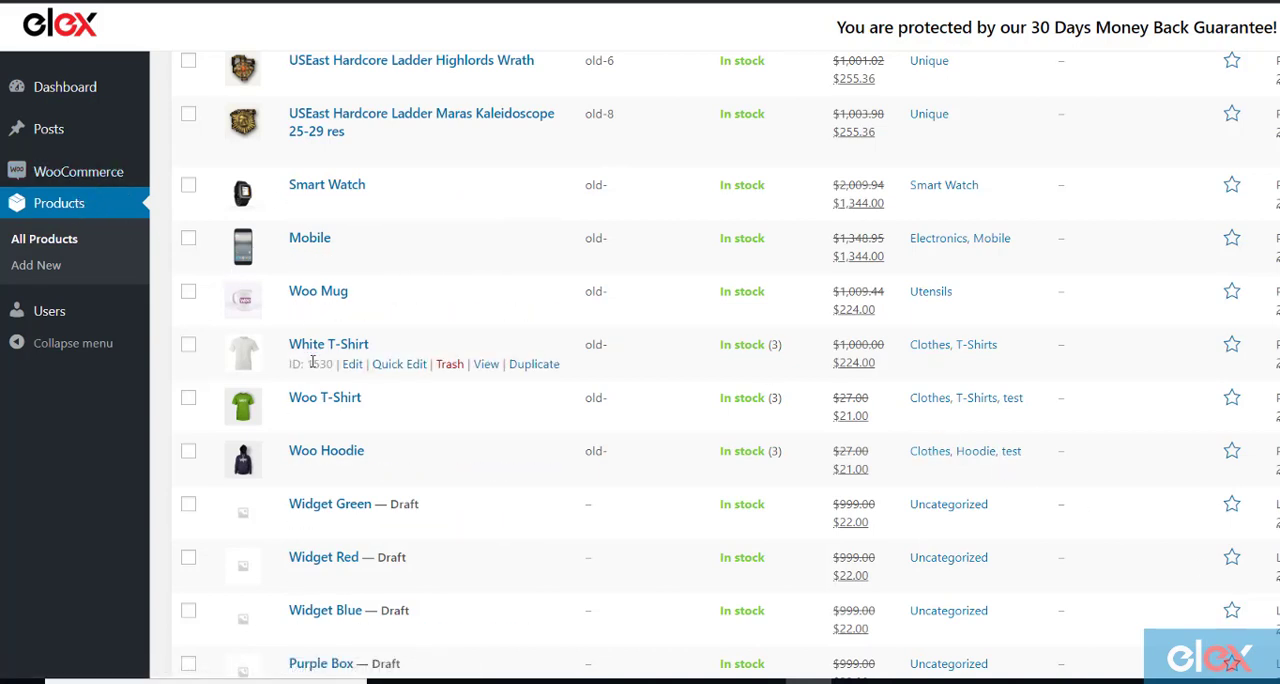
# Step: Open the White T-Shirt product from the All Products list for editing
pyautogui.click(328, 344)
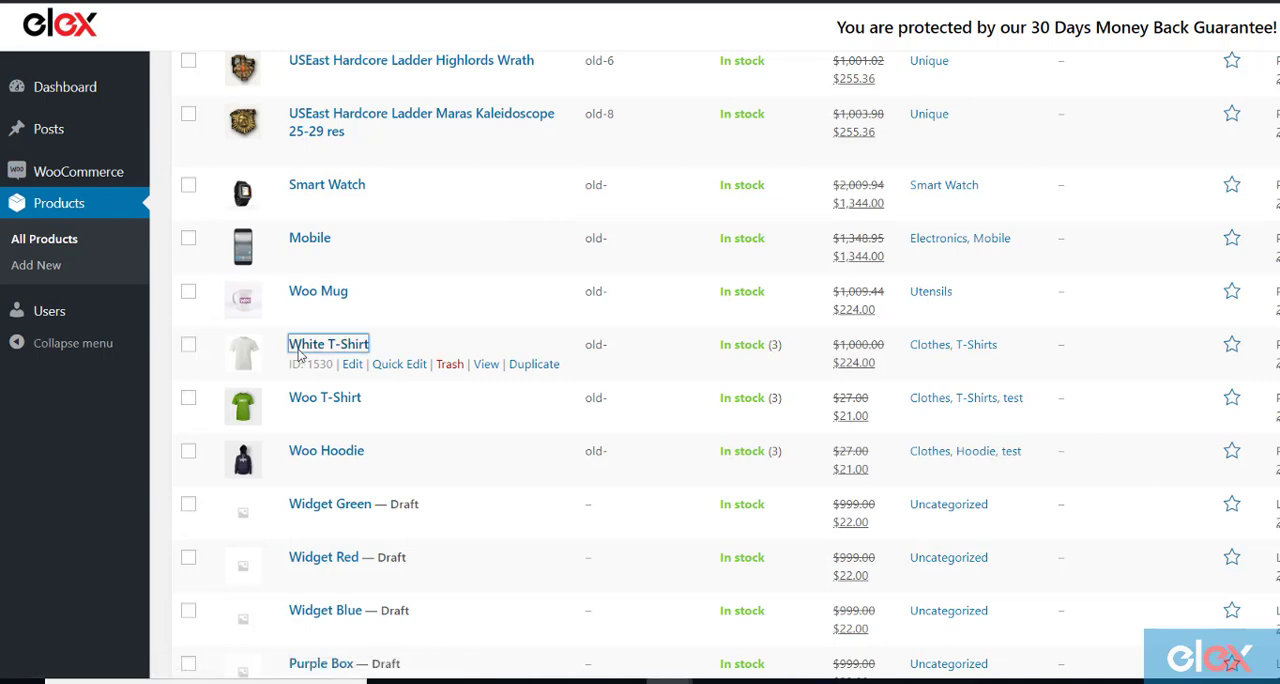
# Step: Review White T-Shirt's product data (regular 1000, sale 224), then go to WooCommerce Orders
pyautogui.click(328, 344)
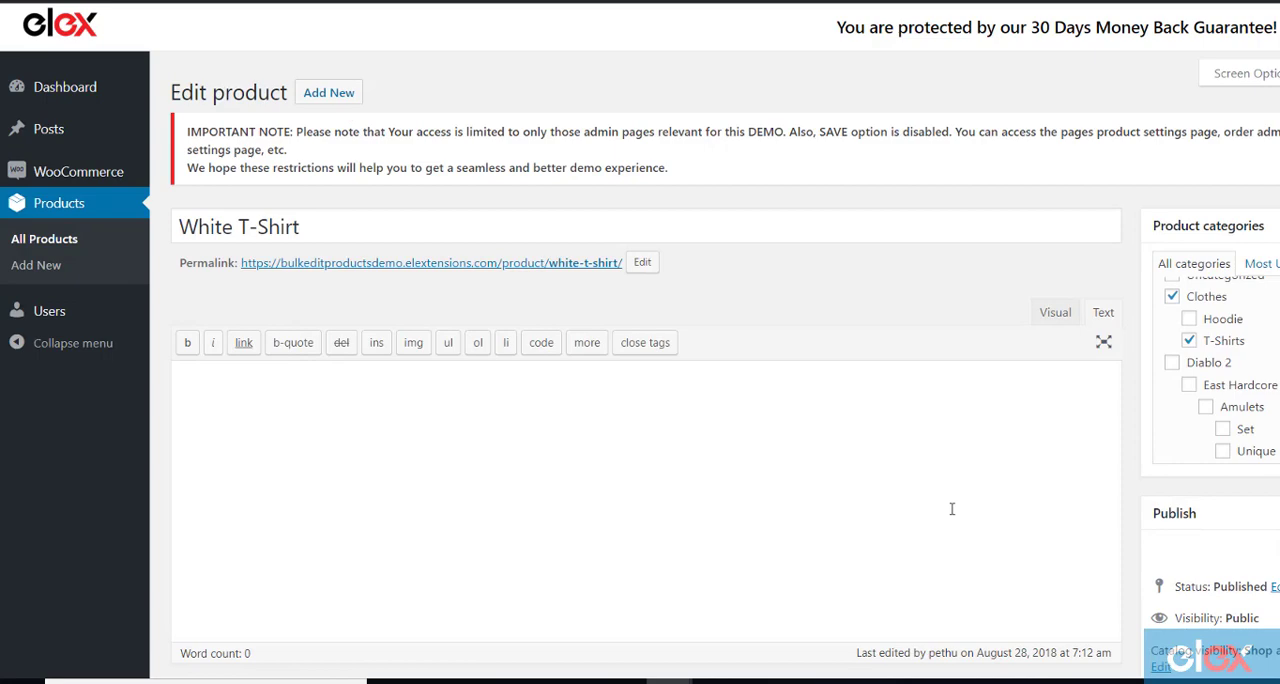
pyautogui.scroll(-3)
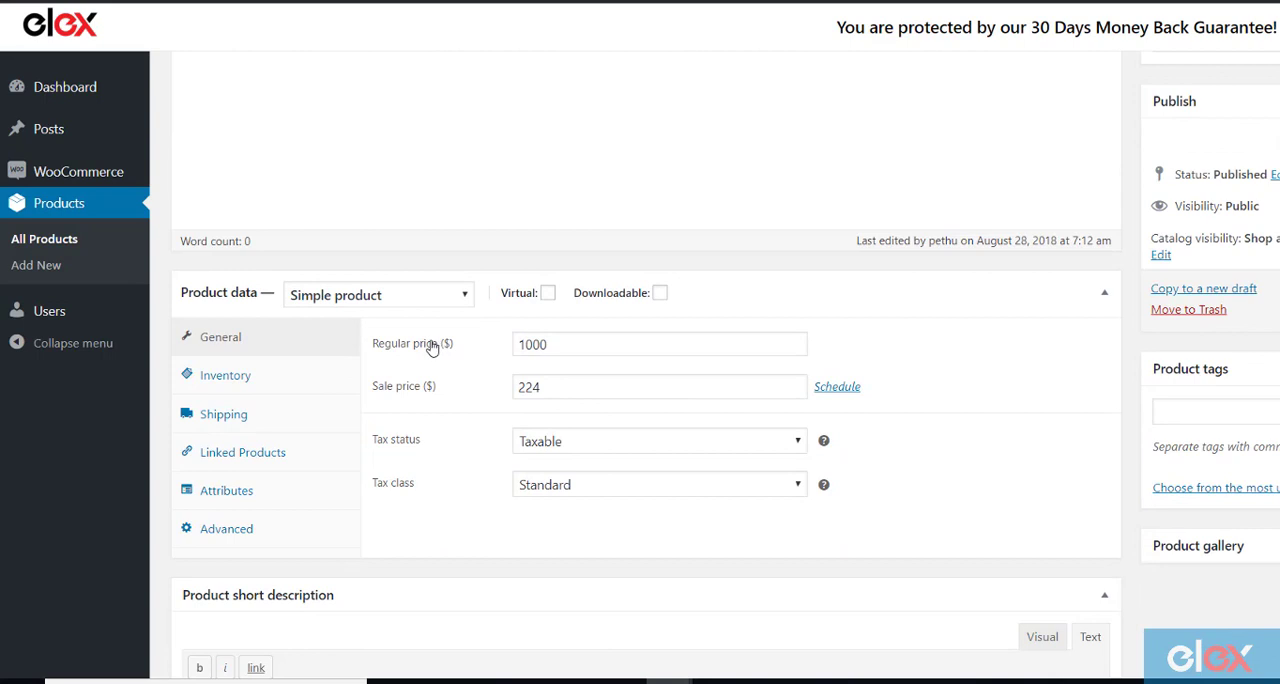
pyautogui.click(224, 376)
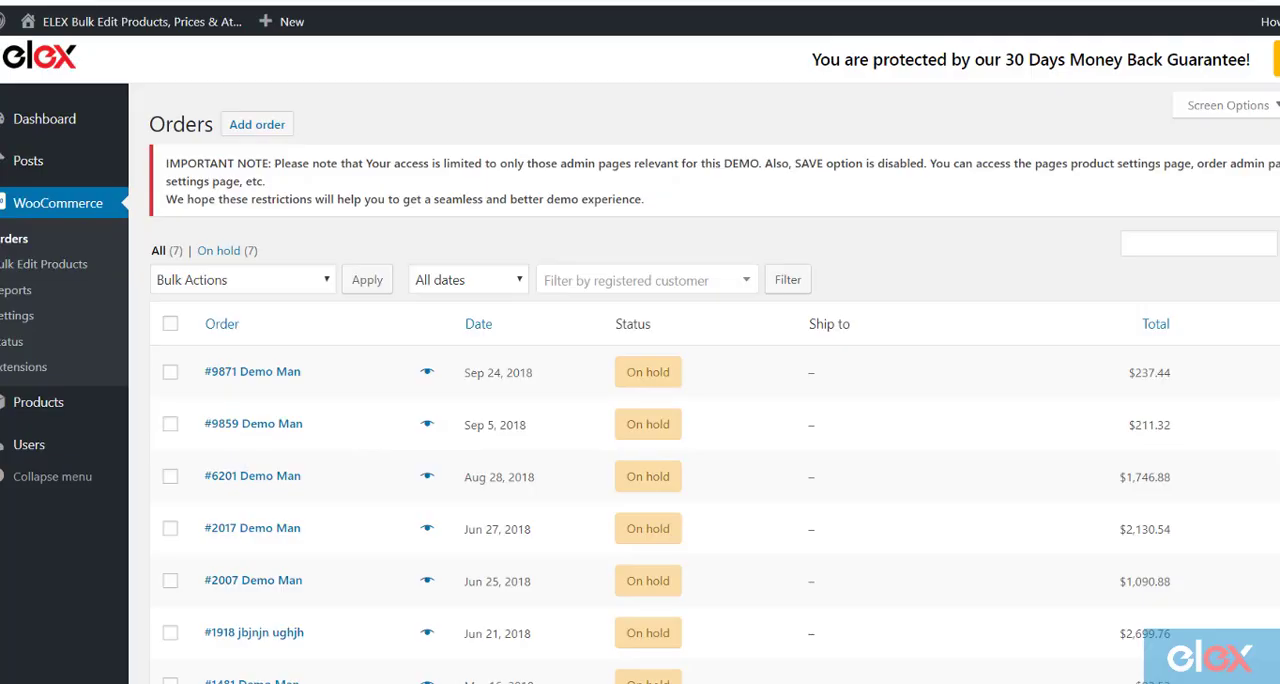
pyautogui.moveTo(16, 270)
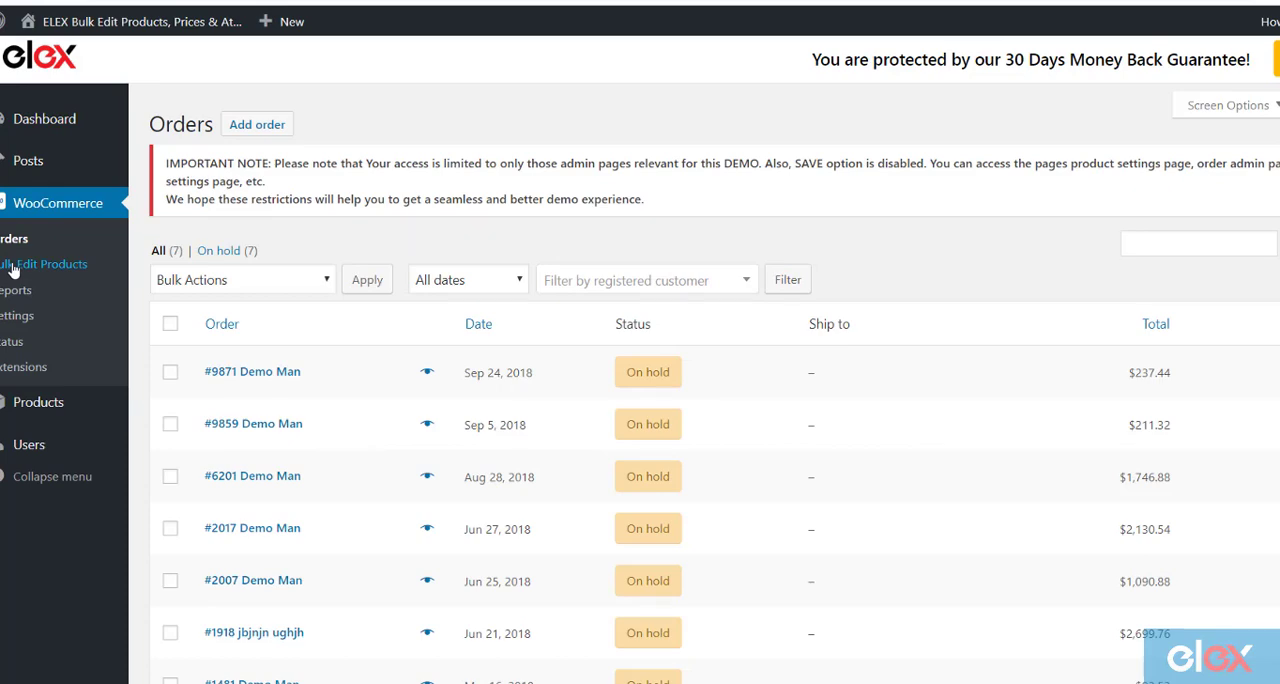
# Step: In Bulk Edit Products, filter to the Clothes category including subcategories and preview the 11 matches
pyautogui.click(46, 264)
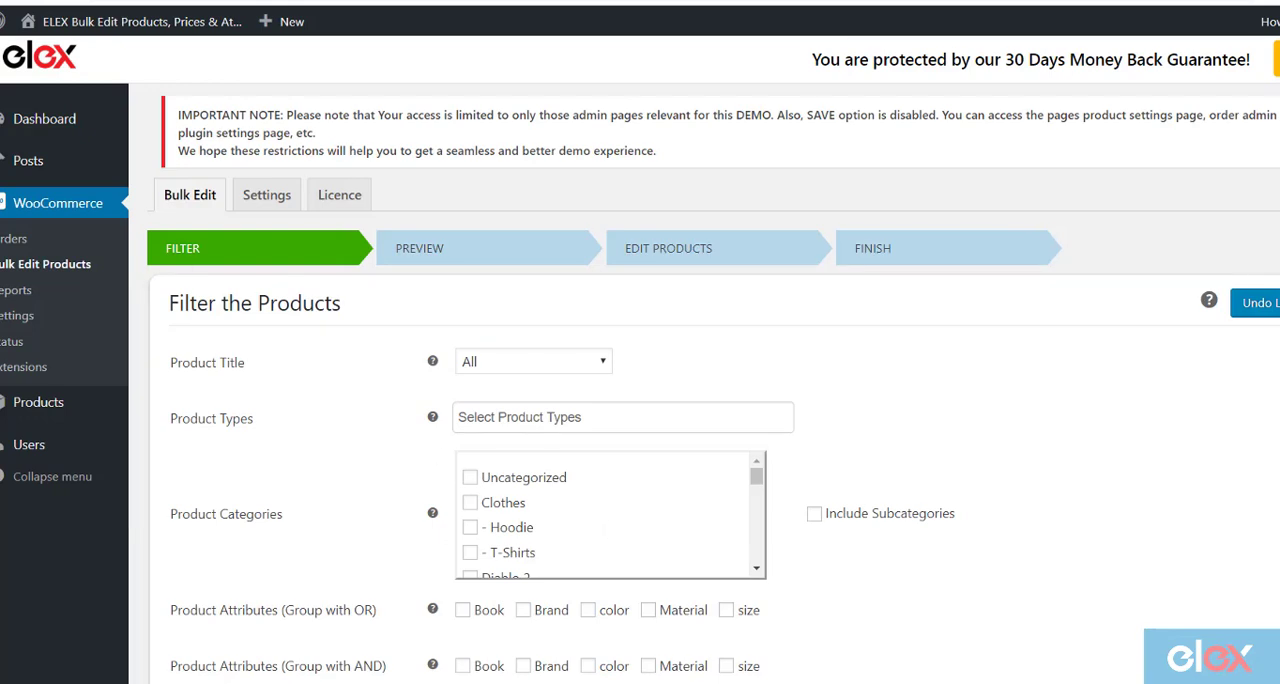
pyautogui.scroll(-3)
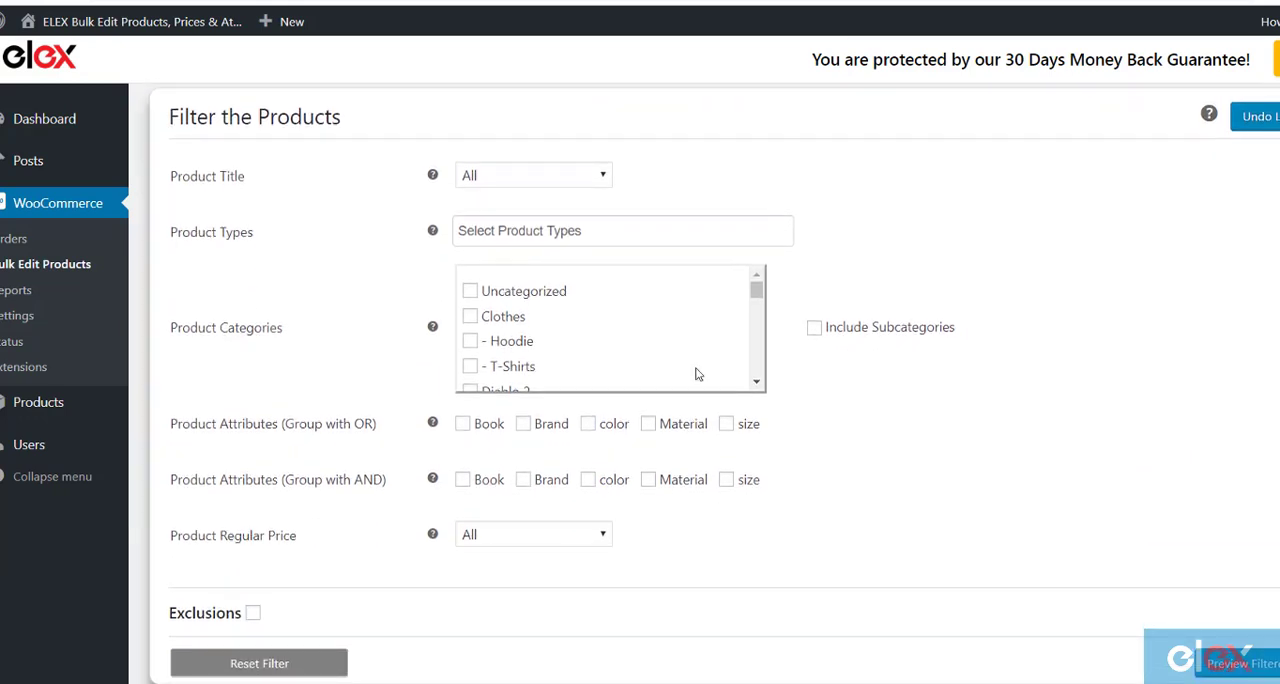
pyautogui.click(470, 316)
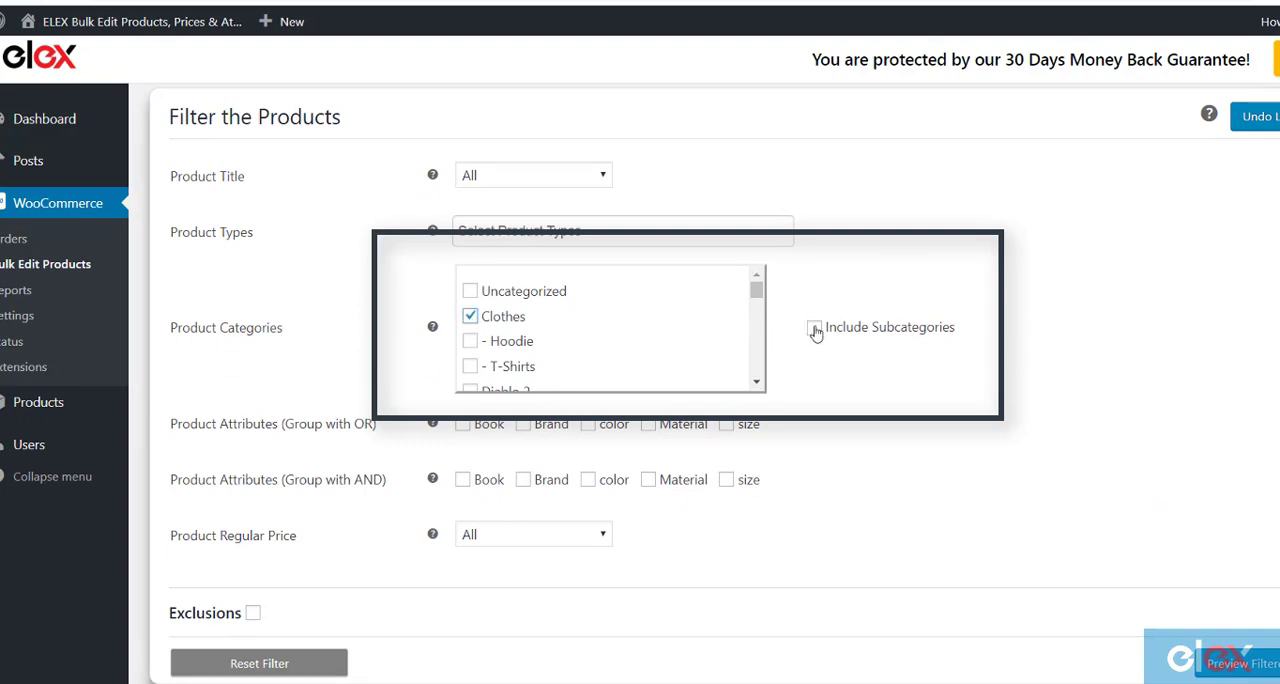
pyautogui.click(814, 328)
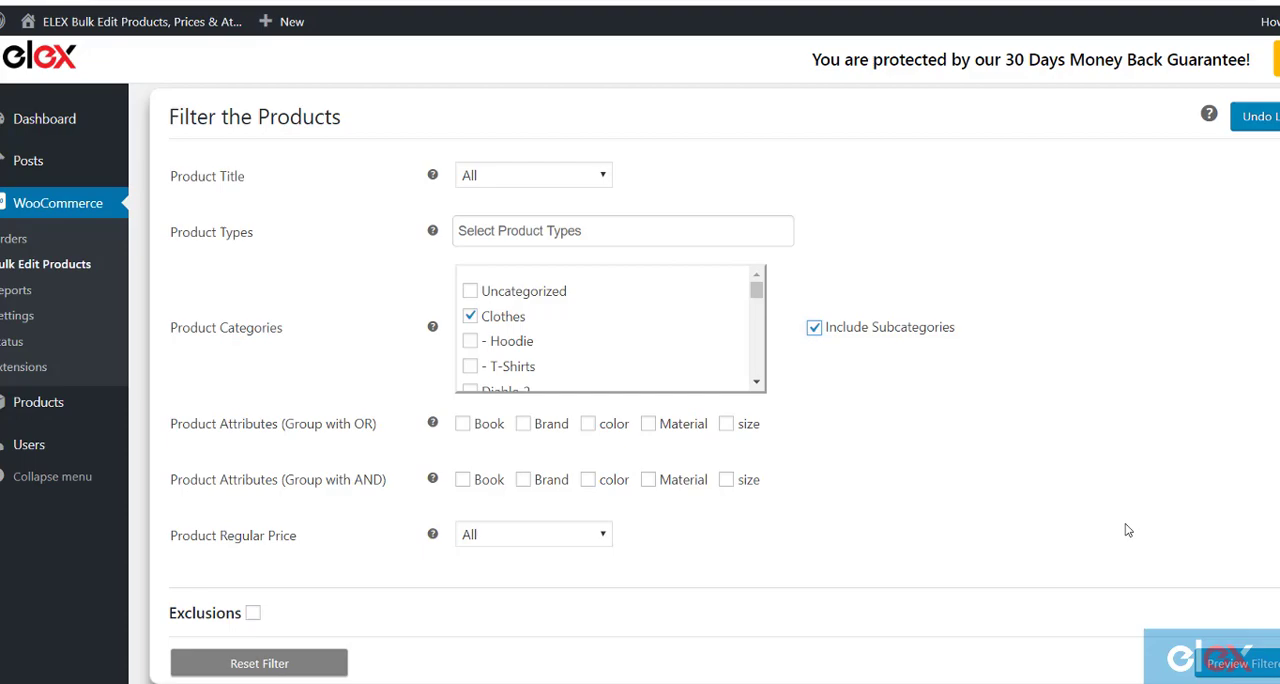
pyautogui.click(1236, 664)
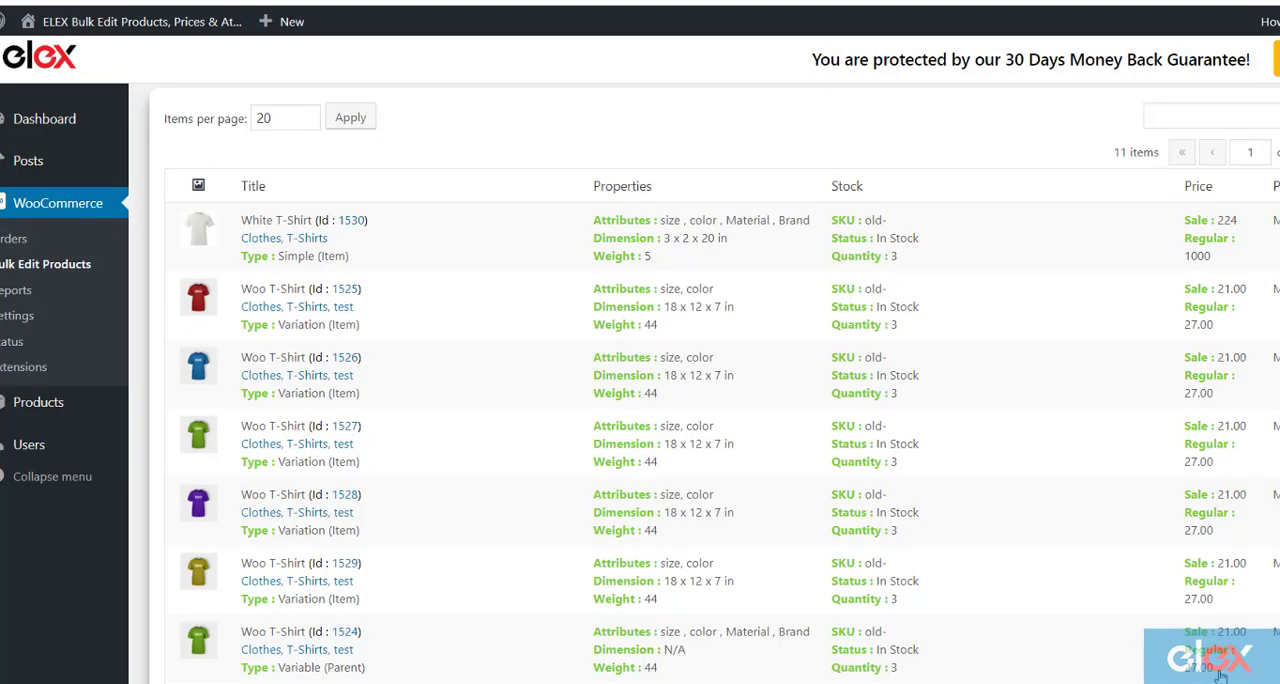
pyautogui.moveTo(456, 356)
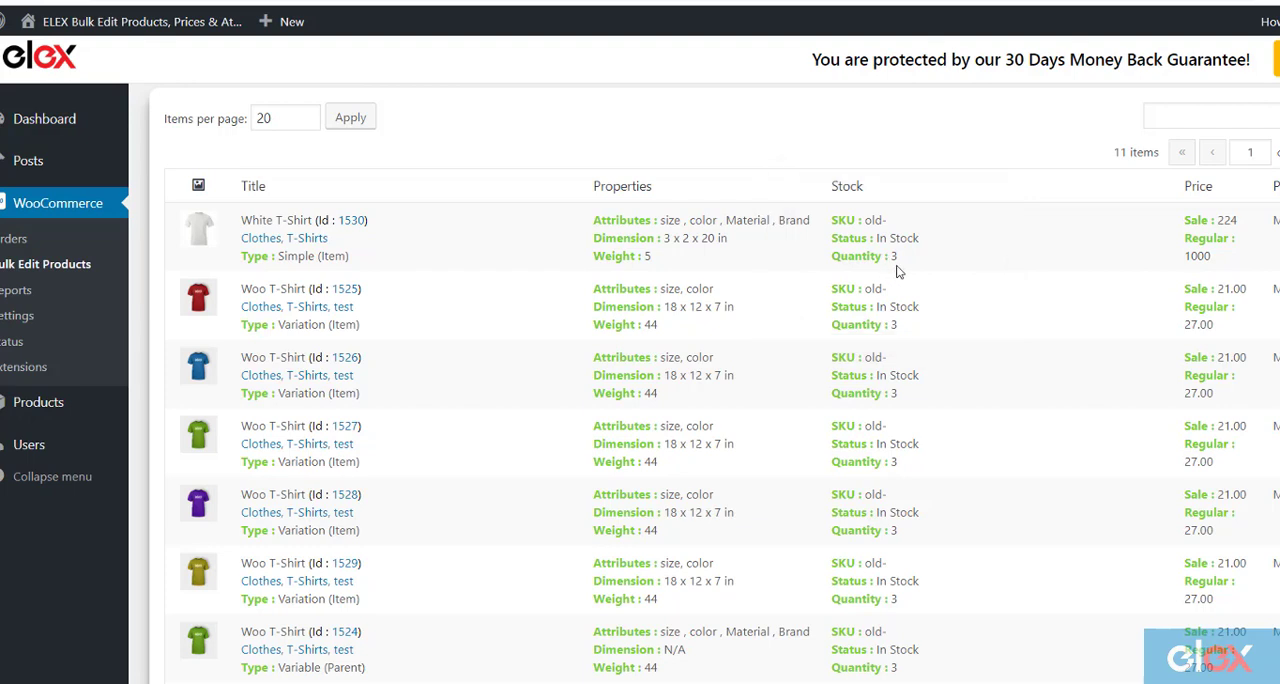
pyautogui.moveTo(1252, 620)
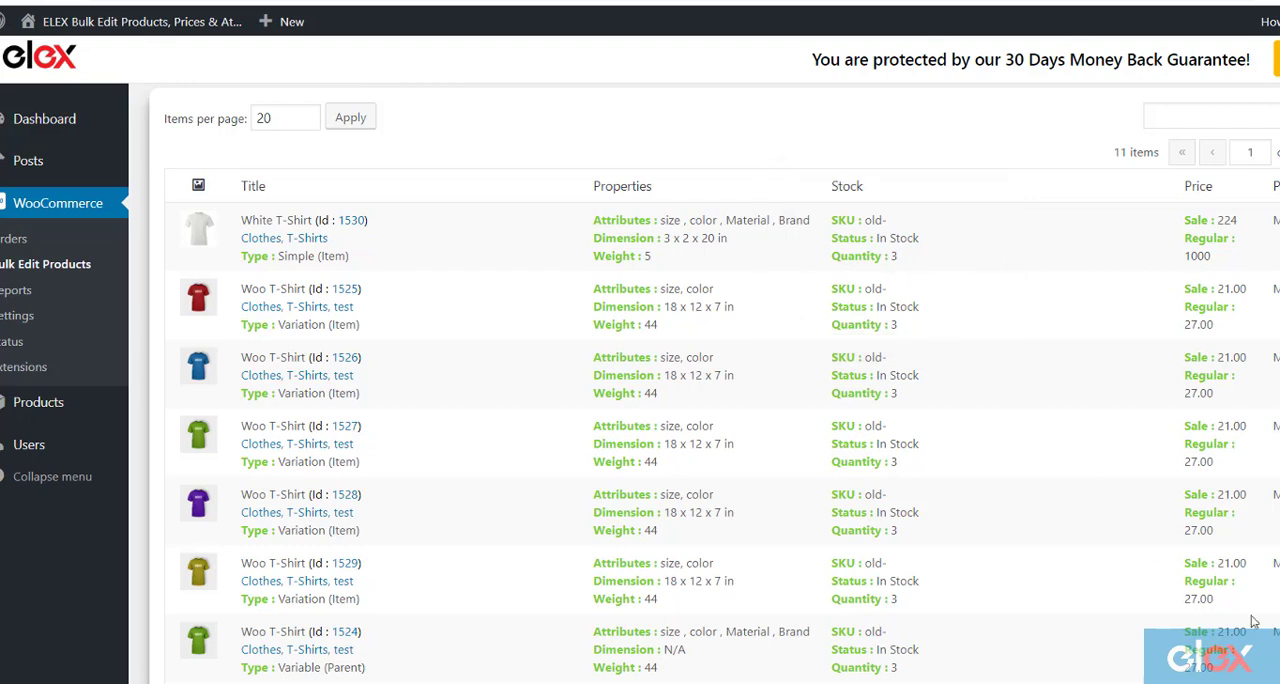
# Step: Confirm the 11 previewed Clothes products and proceed to the Update the Products step
pyautogui.scroll(-3)
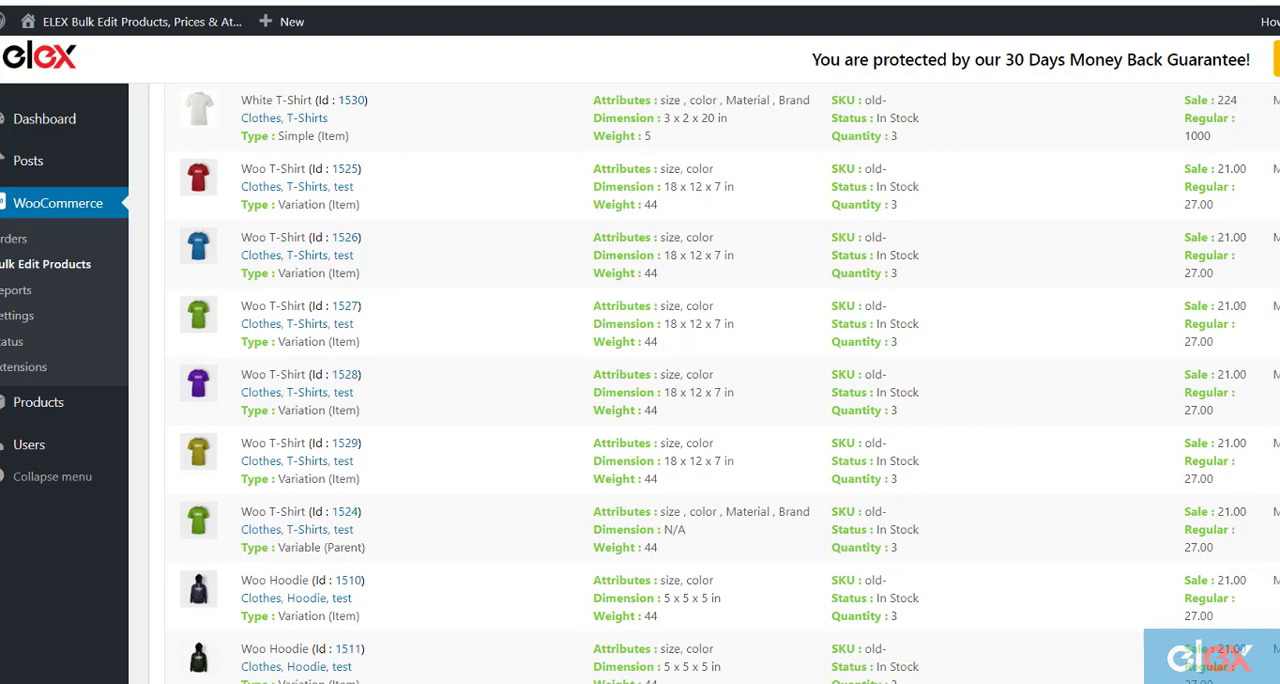
pyautogui.scroll(-3)
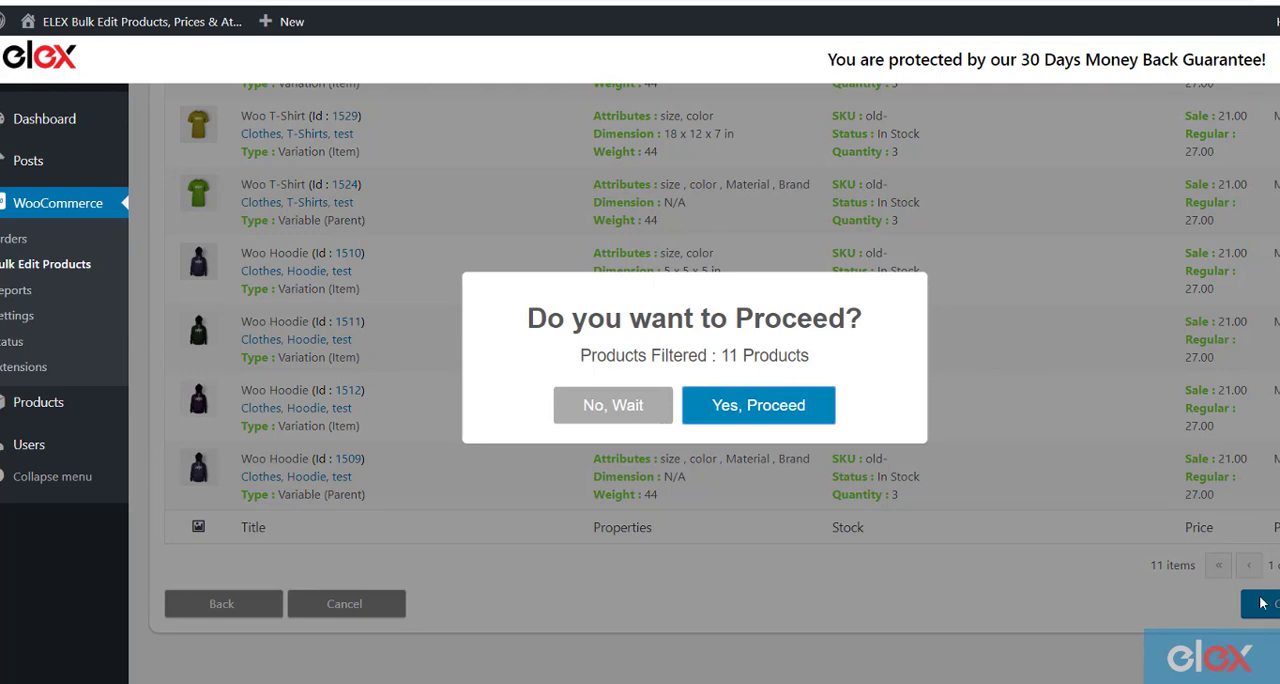
pyautogui.click(758, 404)
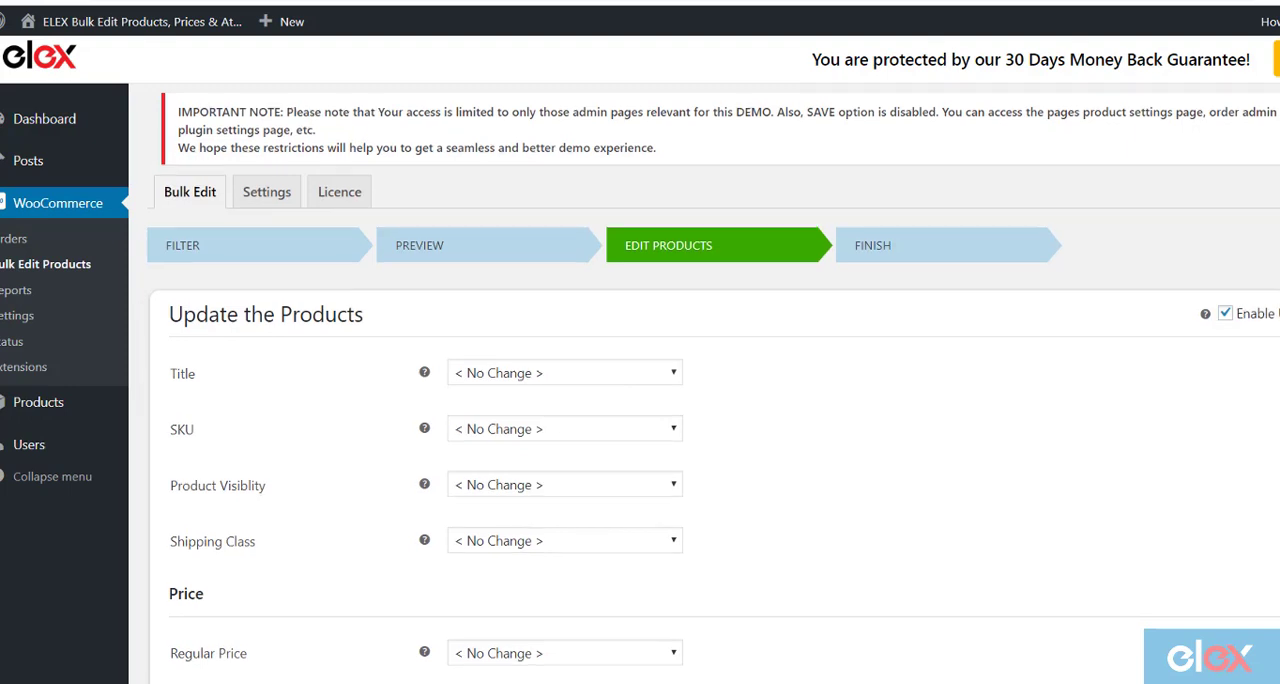
# Step: Reach the Stock section and reveal the Stock Quantity options Increase, Decrease, Replace
pyautogui.scroll(-3)
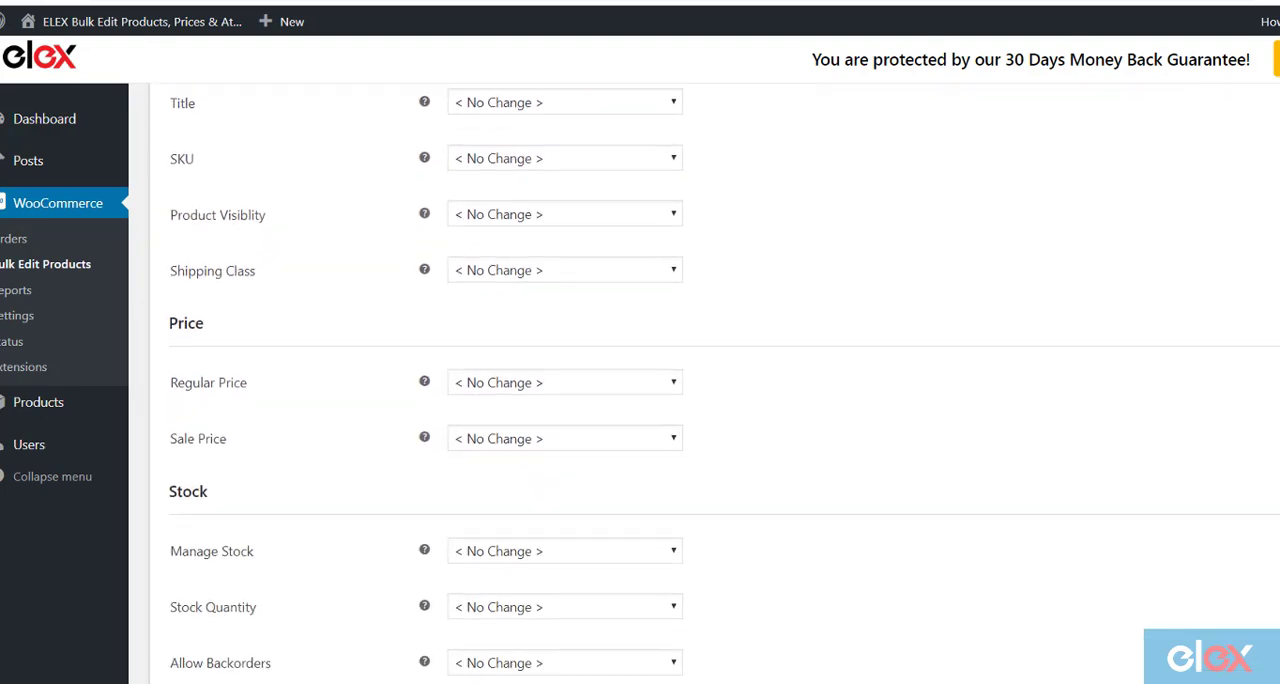
pyautogui.scroll(-3)
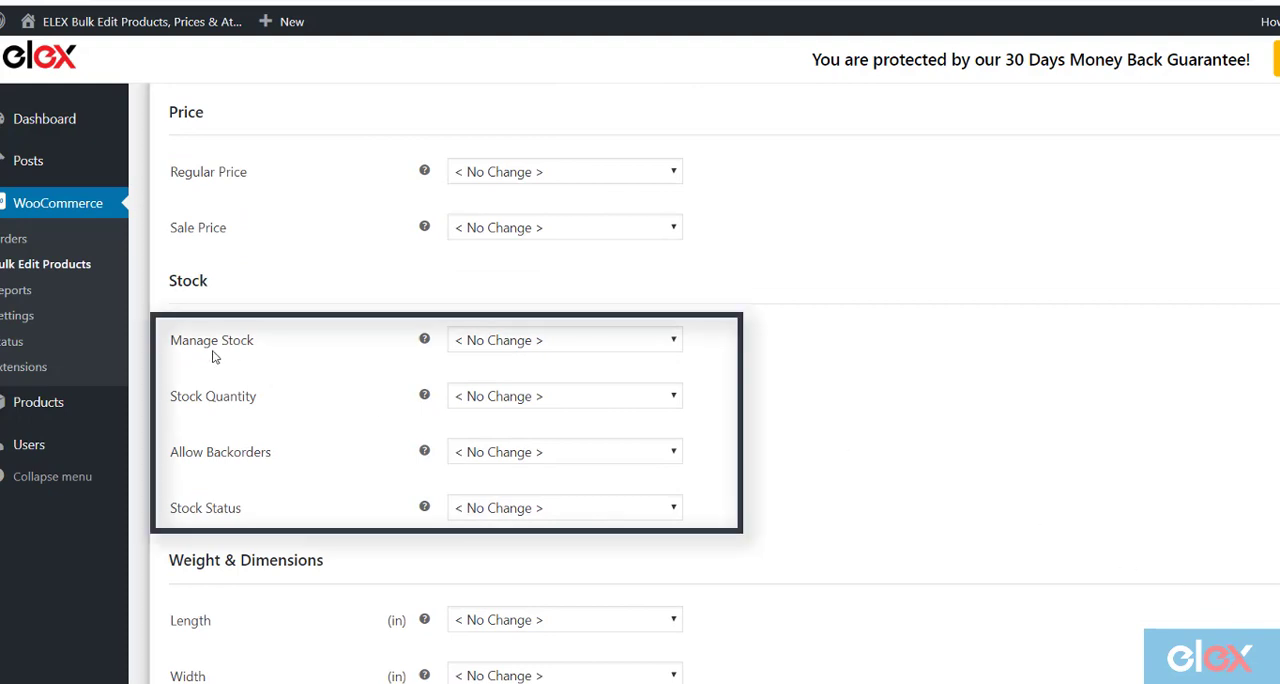
pyautogui.moveTo(212, 442)
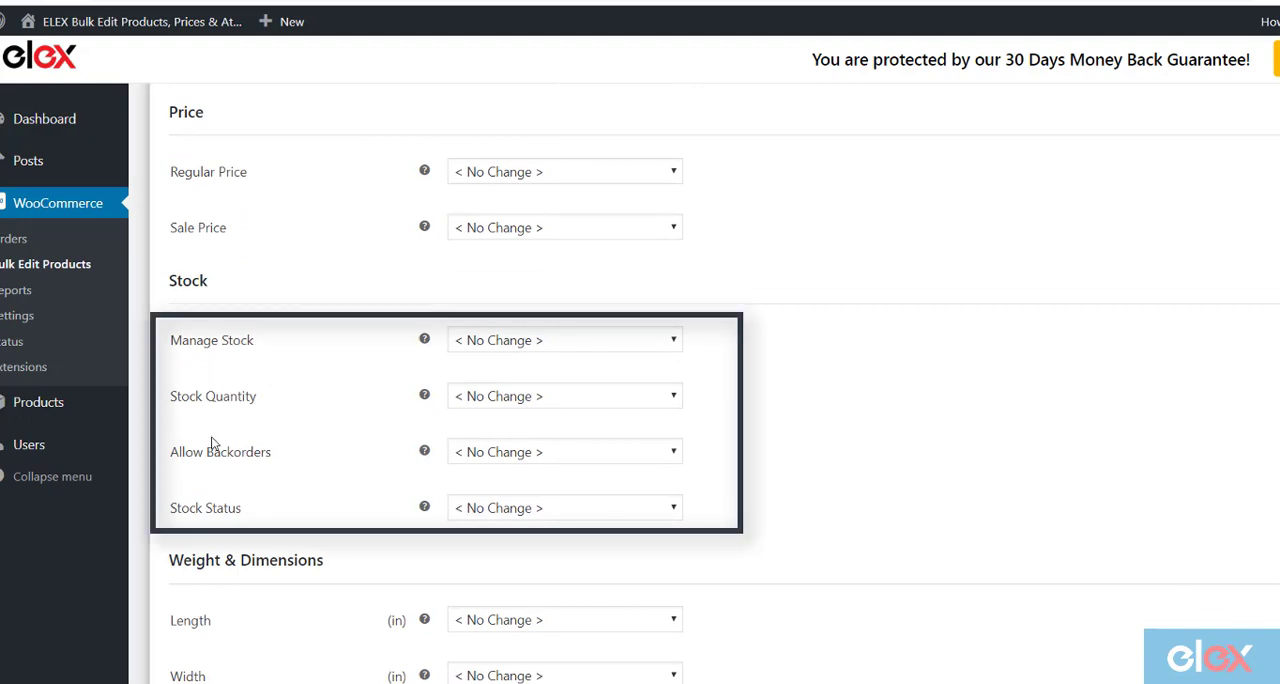
pyautogui.scroll(-3)
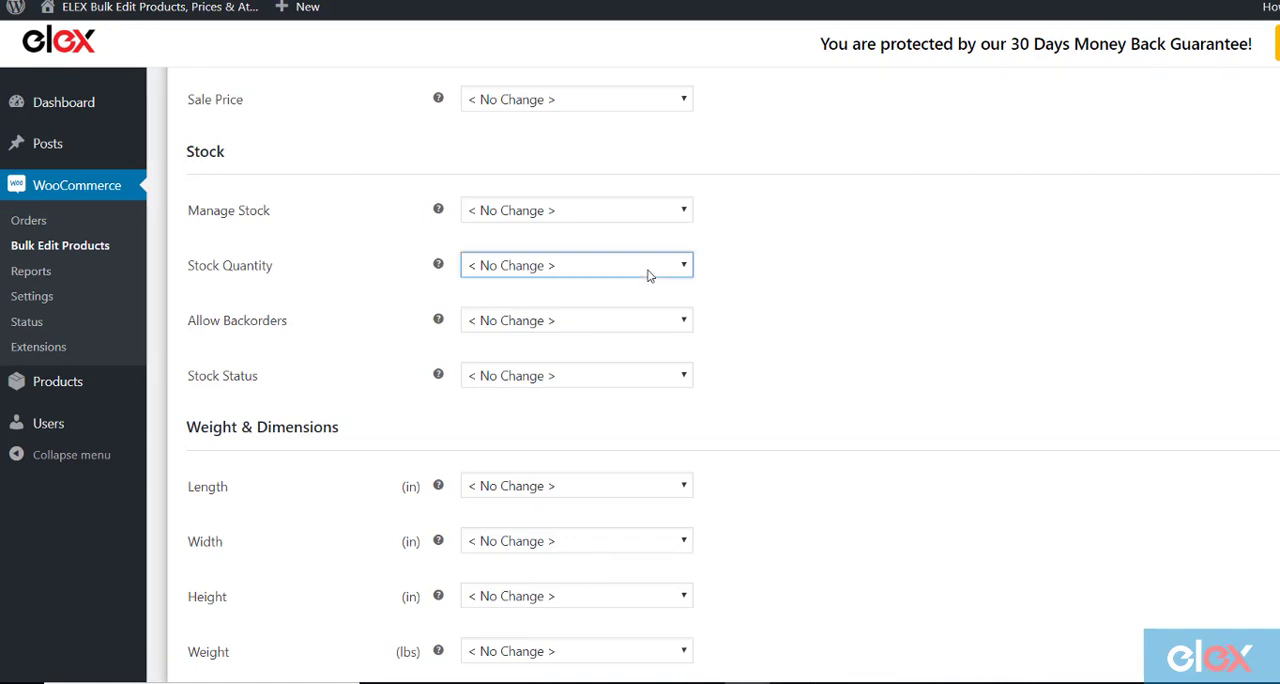
pyautogui.click(576, 264)
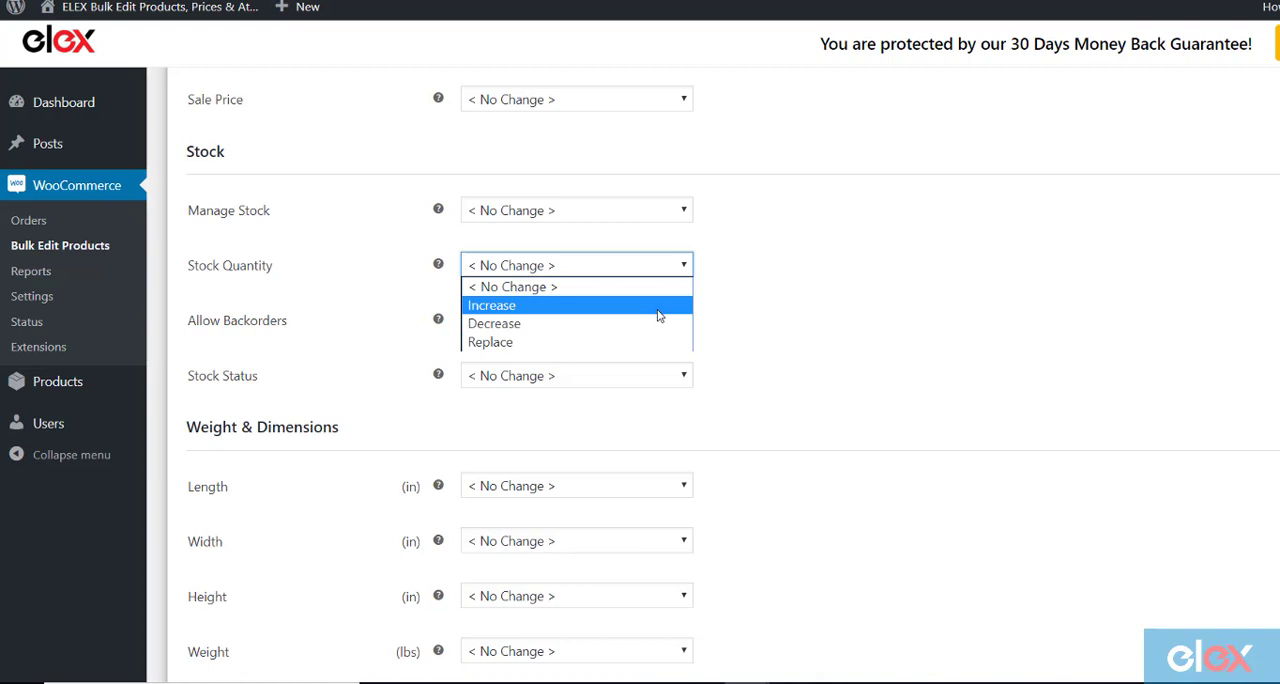
pyautogui.moveTo(658, 324)
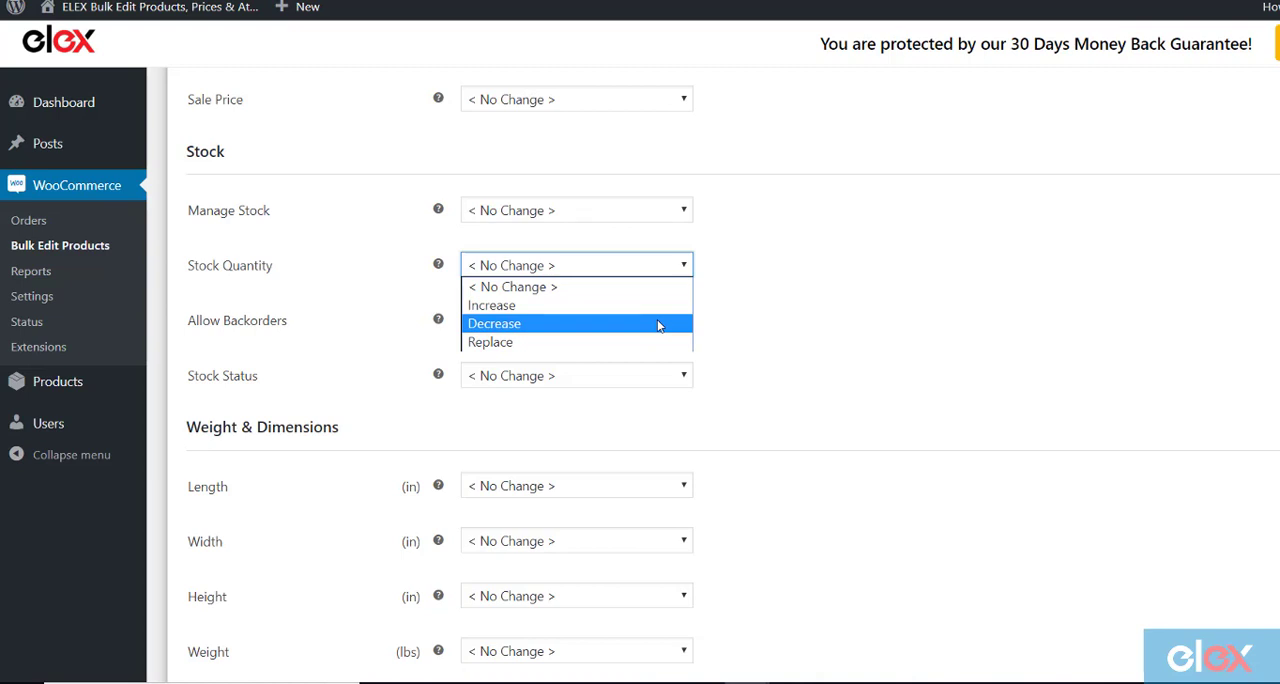
pyautogui.moveTo(660, 340)
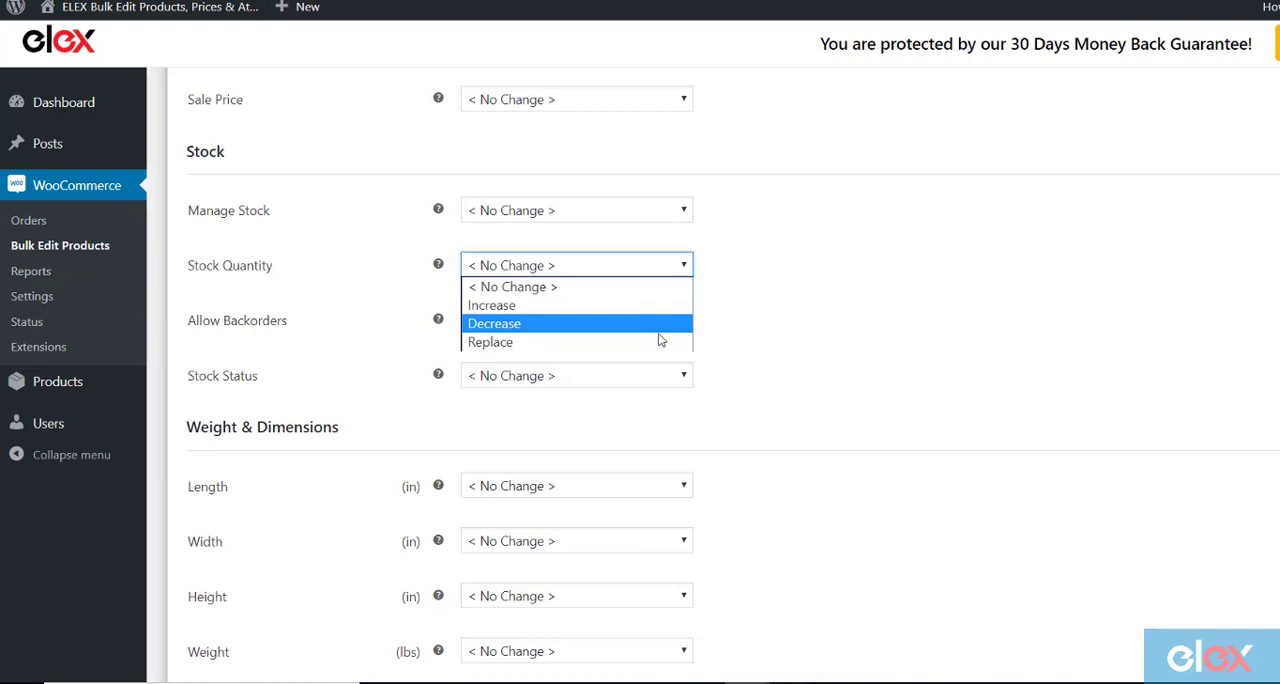
pyautogui.moveTo(662, 342)
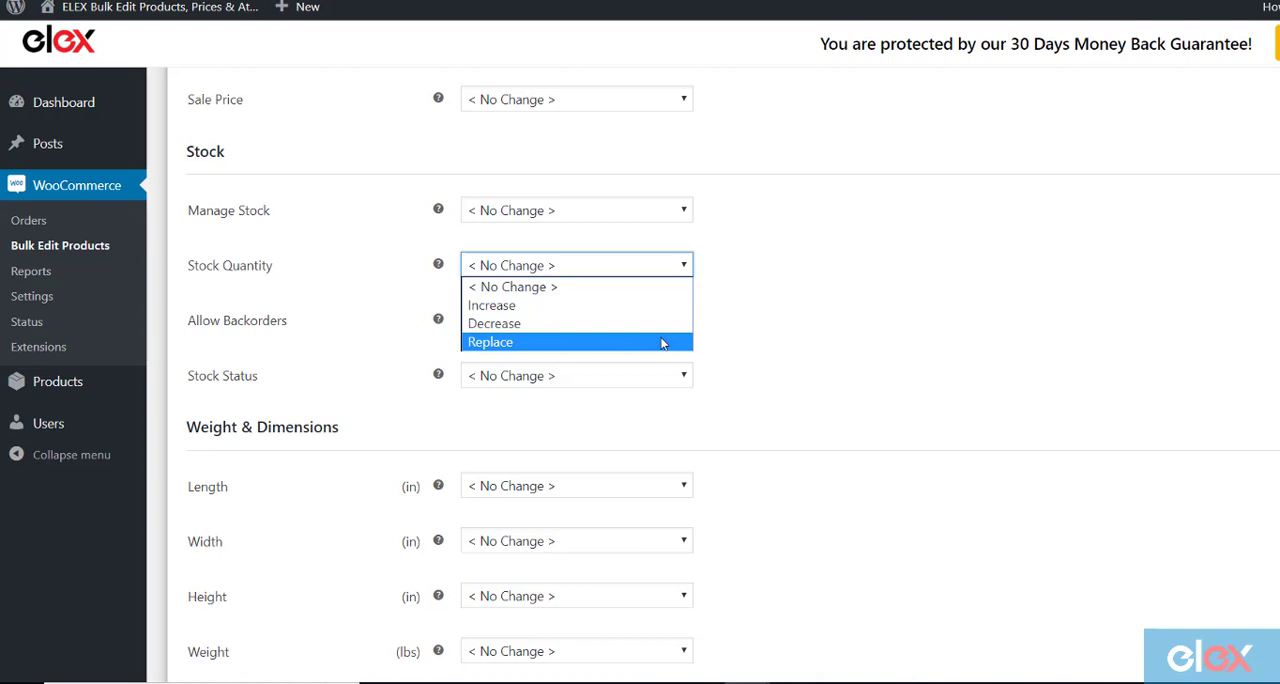
# Step: Set Stock Quantity to Replace with value 10
pyautogui.click(490, 342)
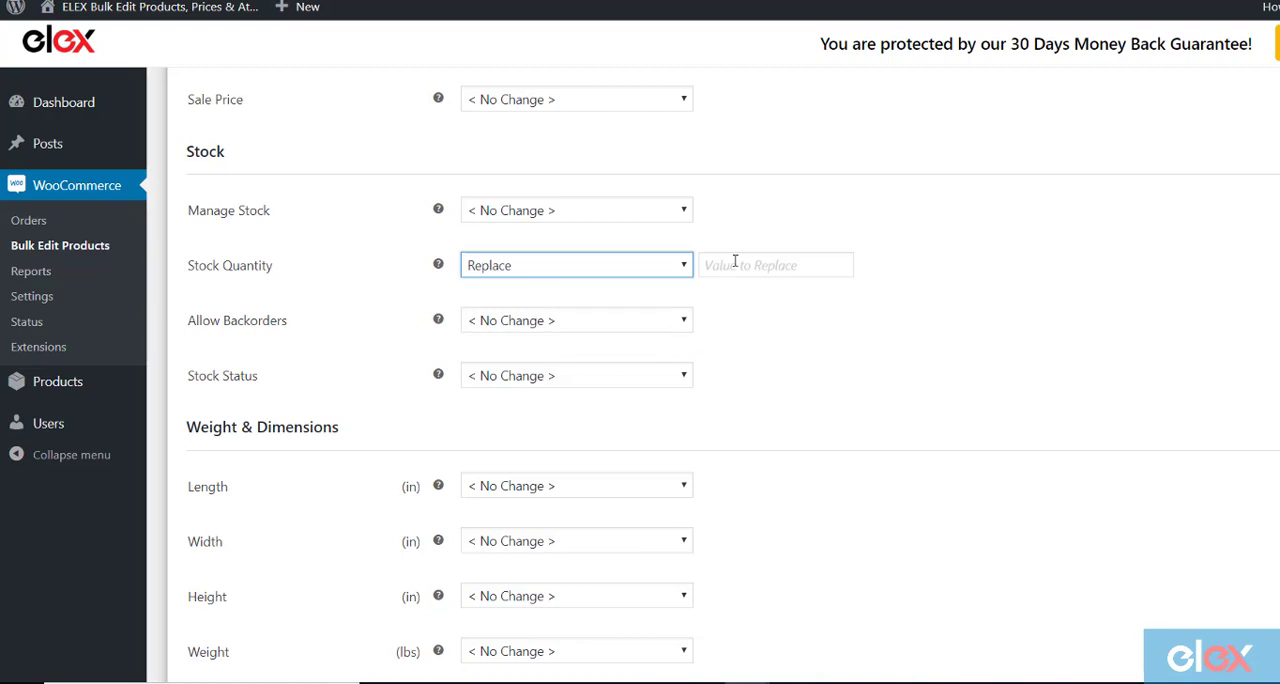
pyautogui.write('10')
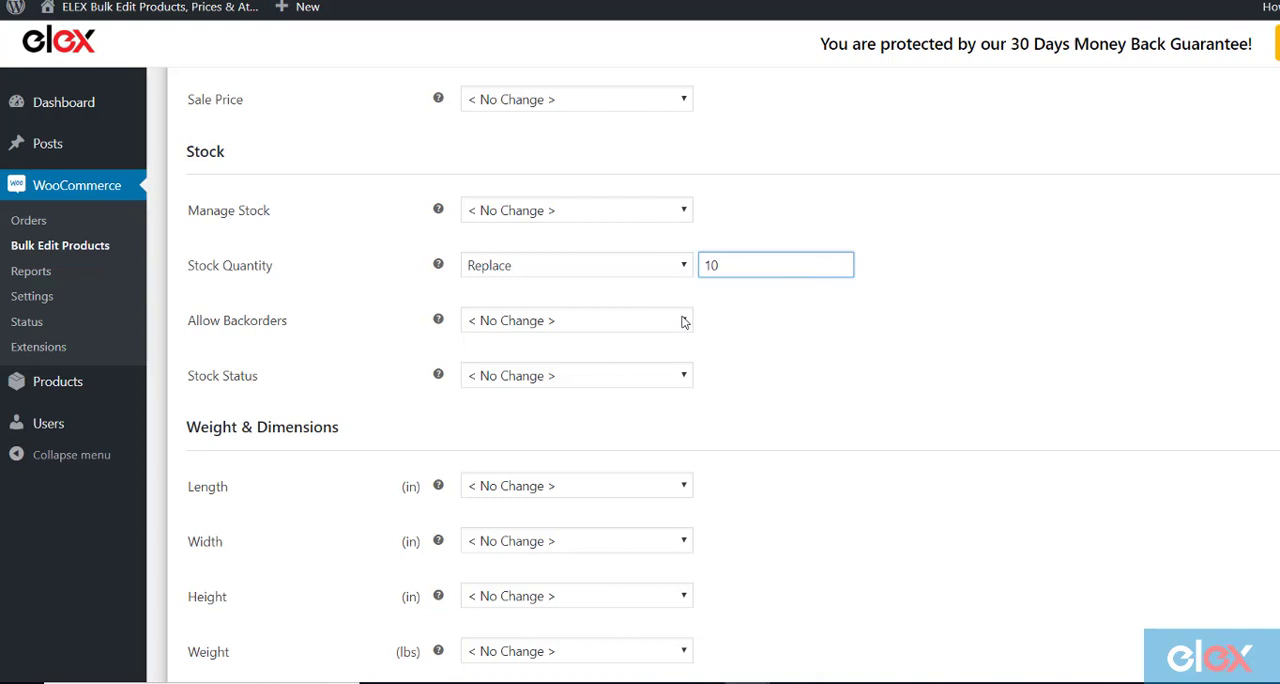
pyautogui.click(576, 320)
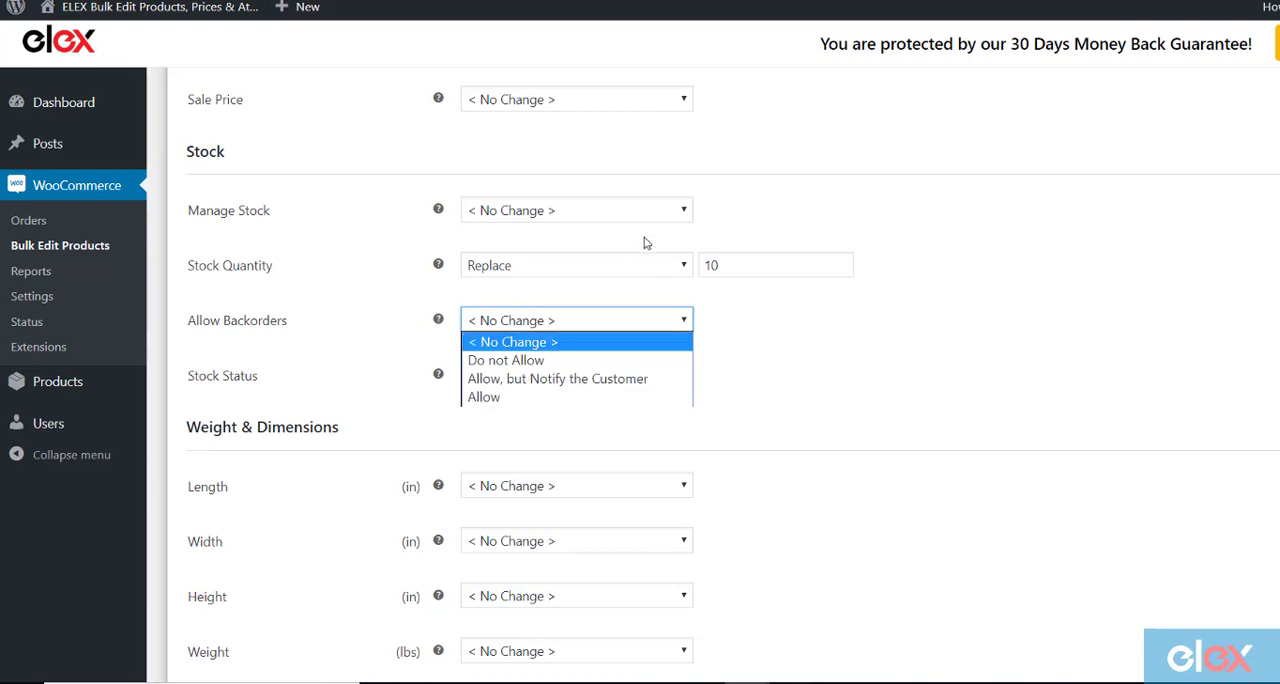
# Step: Set Allow Backorders to Allow and Manage Stock to Enable
pyautogui.click(484, 396)
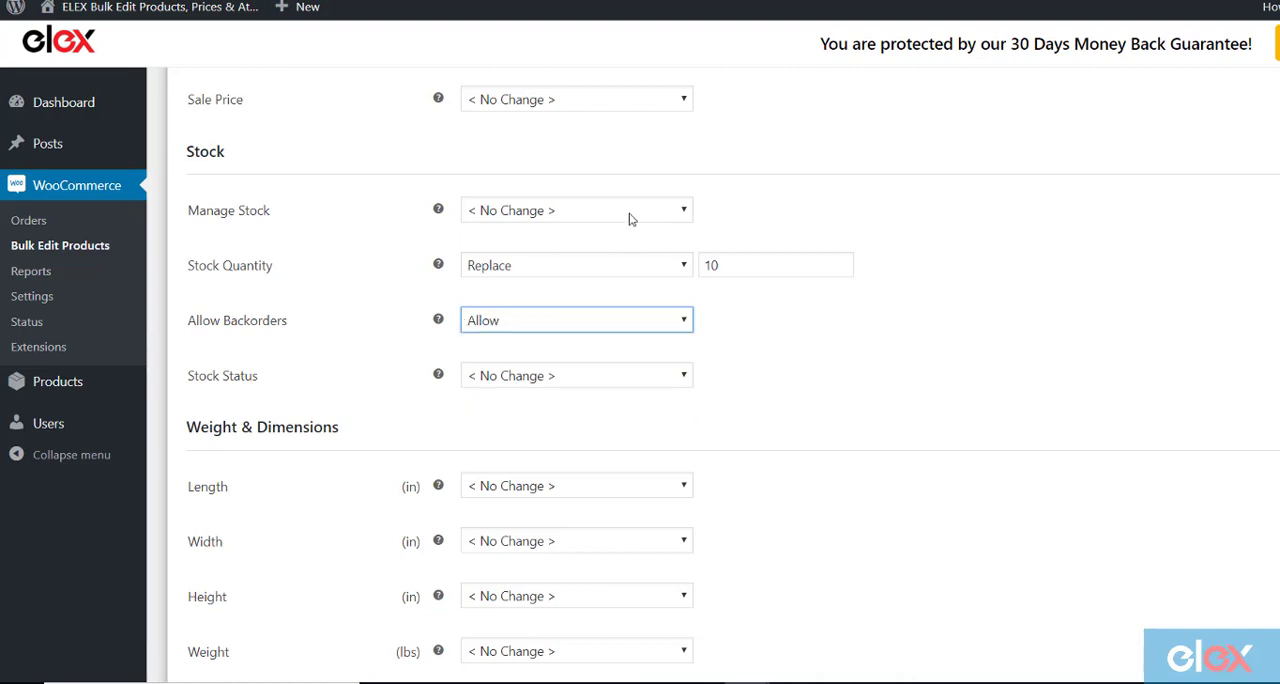
pyautogui.click(576, 210)
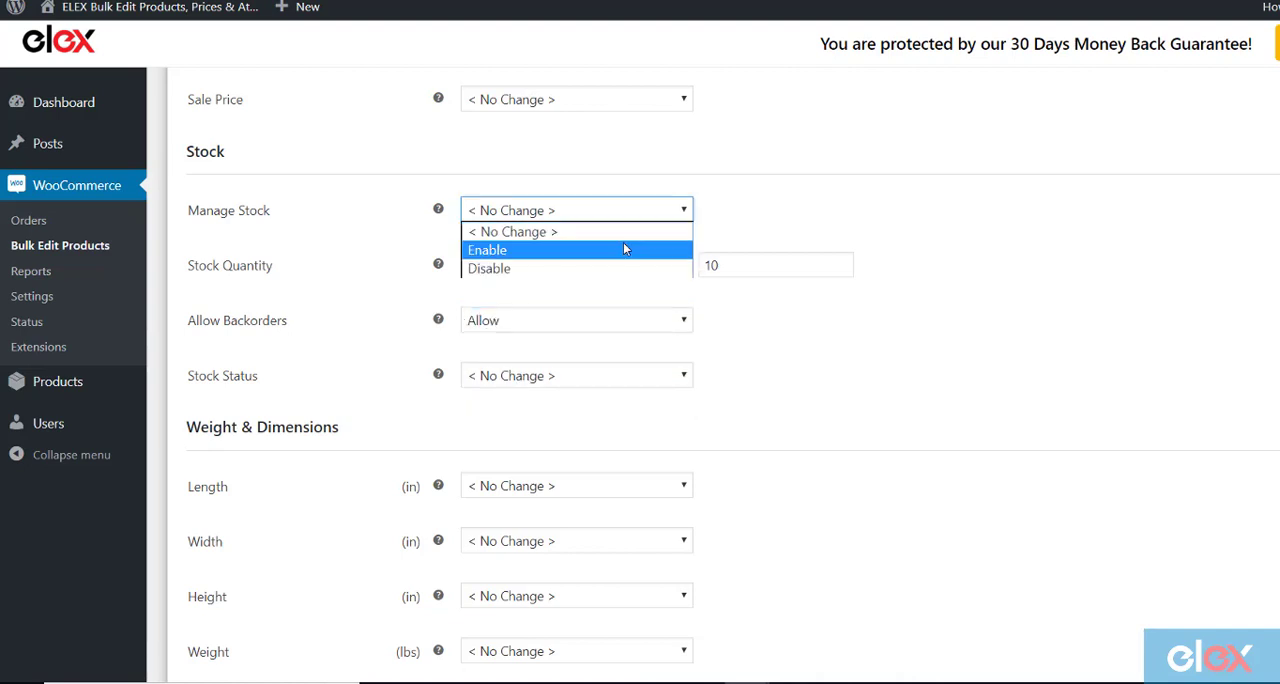
pyautogui.click(488, 250)
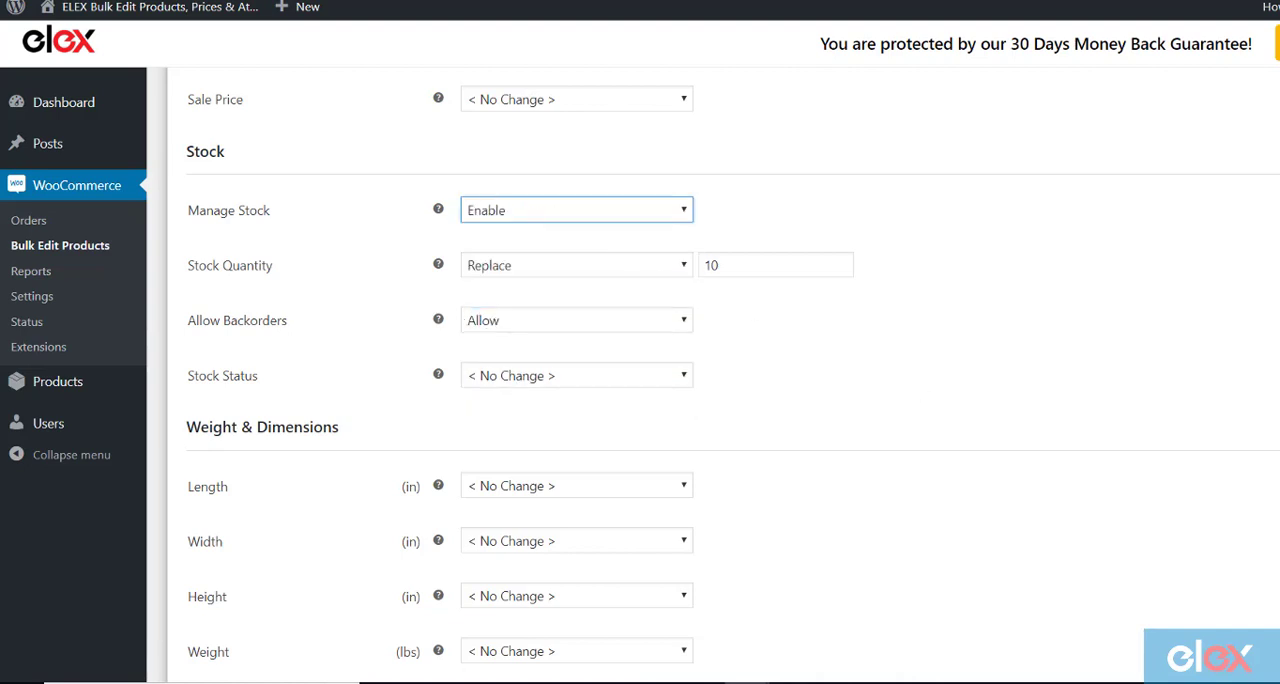
# Step: Run the bulk update and review the Clothes products now showing quantity 10, In Stock
pyautogui.scroll(-3)
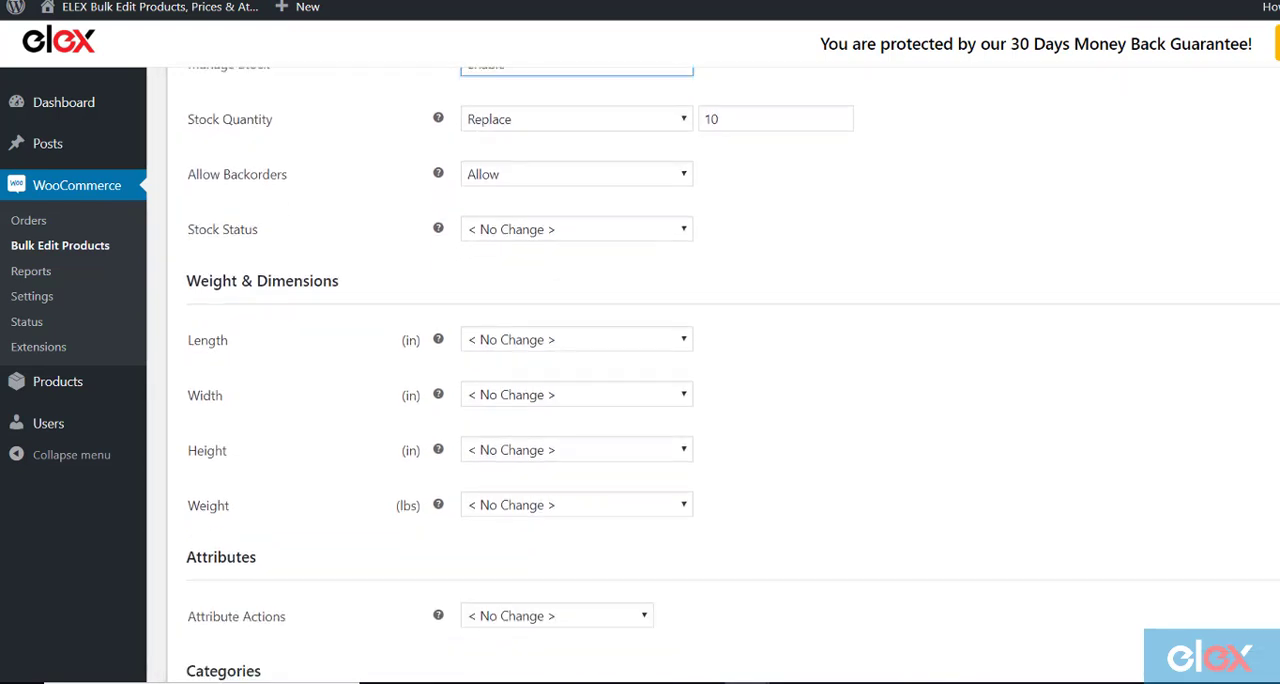
pyautogui.scroll(-3)
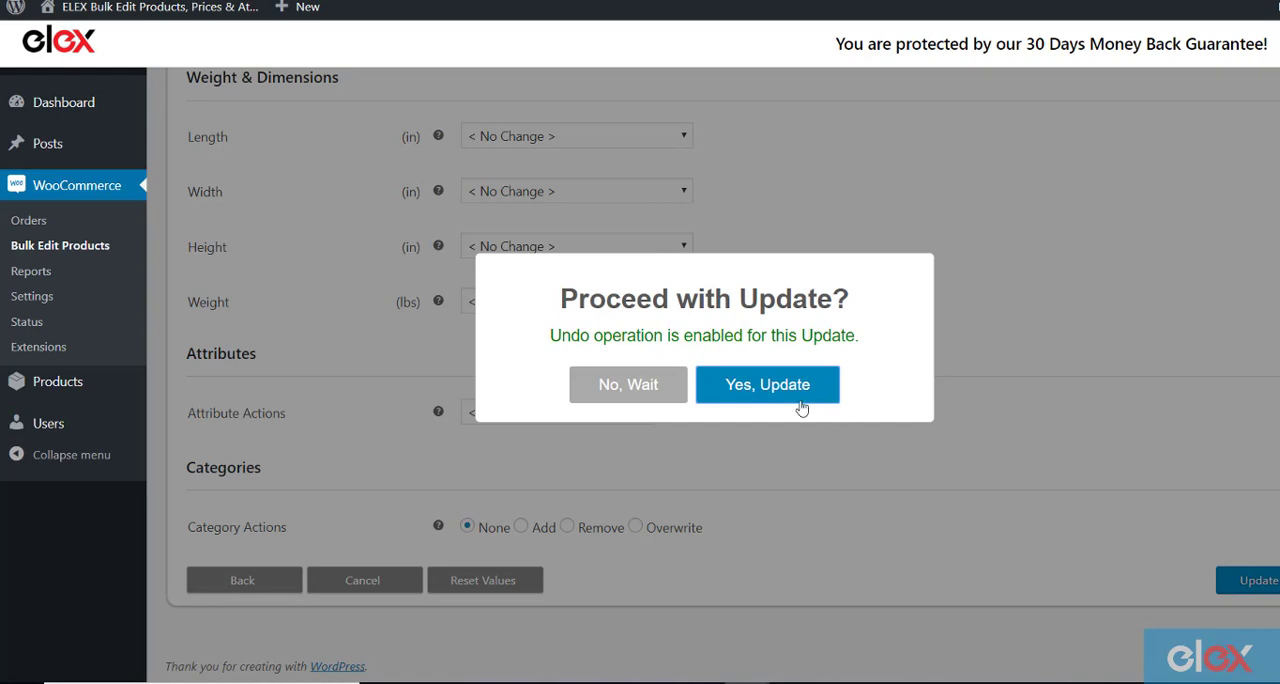
pyautogui.click(768, 384)
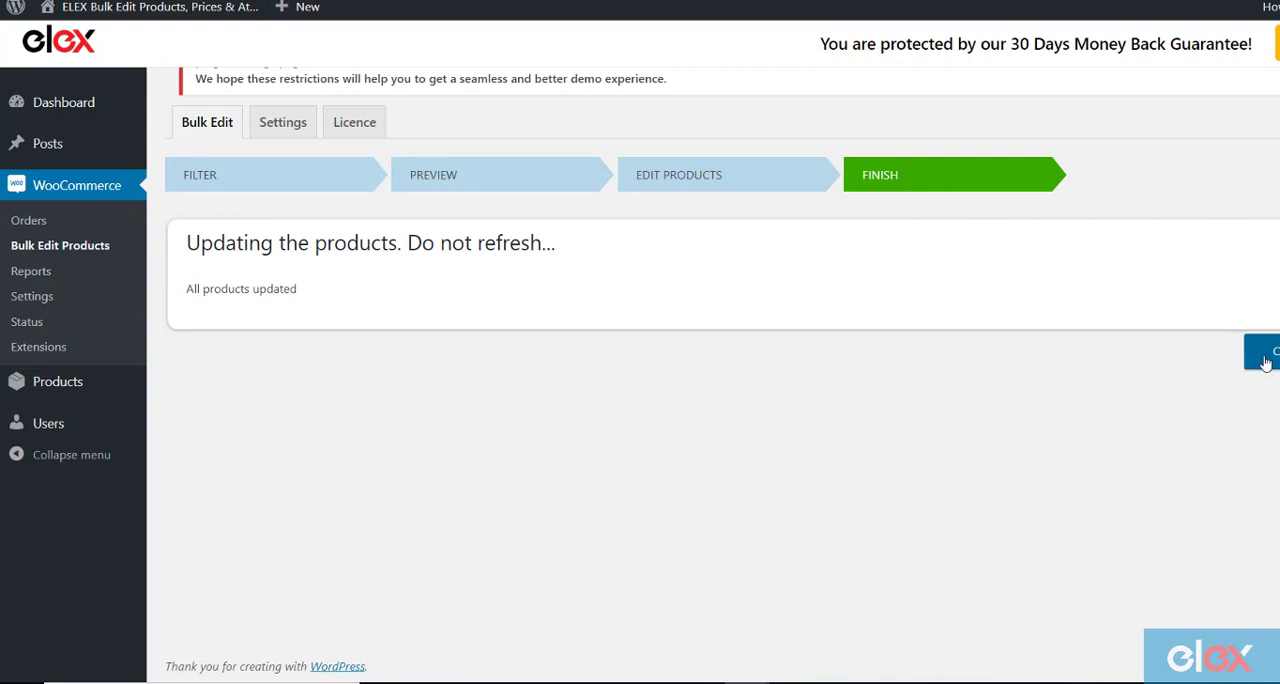
pyautogui.click(1264, 352)
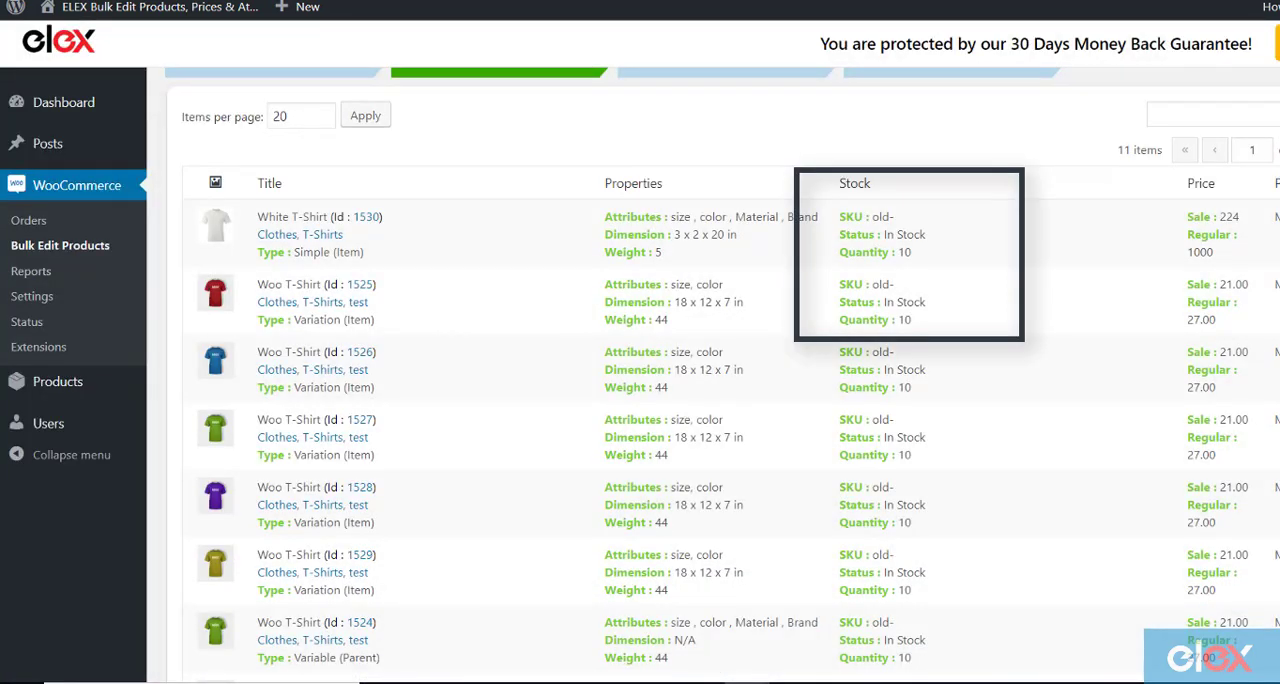
pyautogui.scroll(-3)
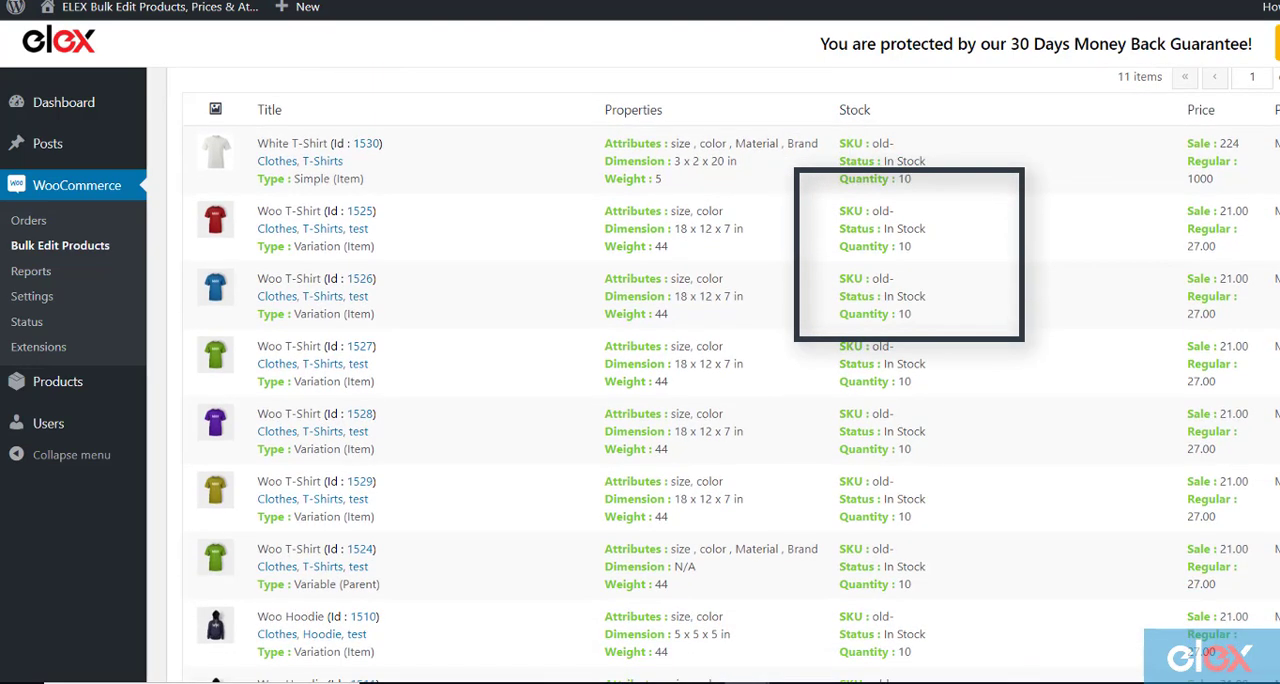
pyautogui.scroll(-3)
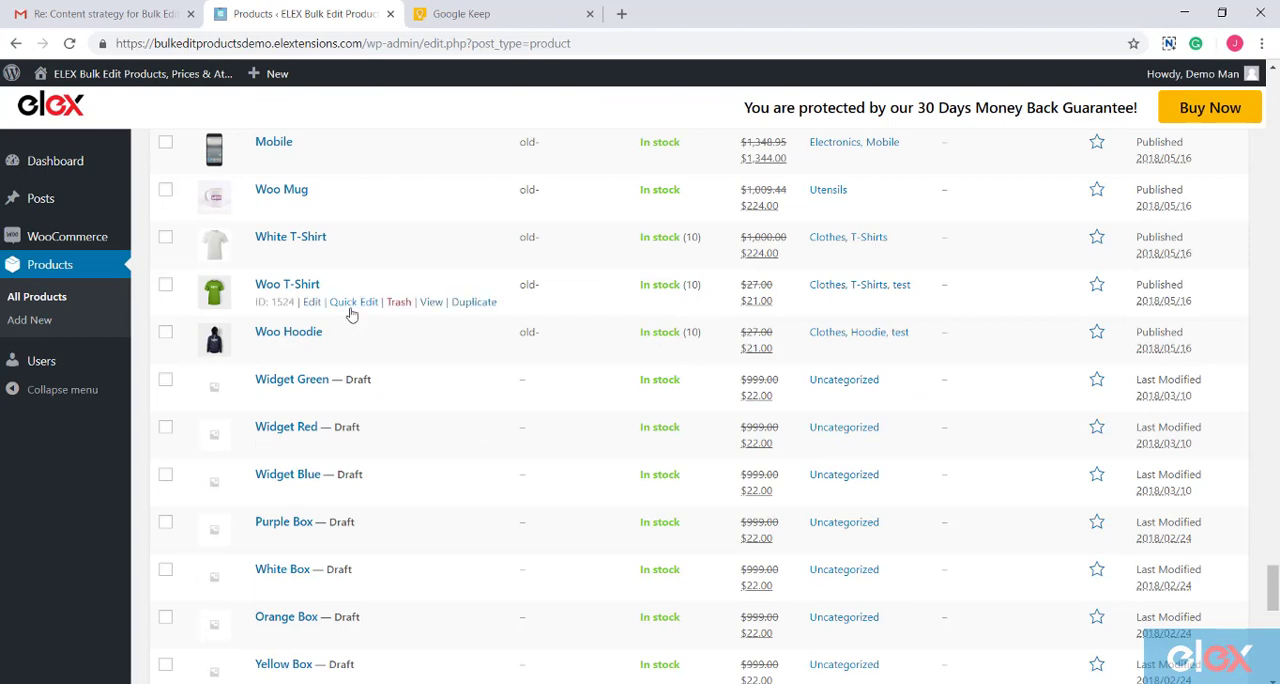
# Step: Verify White T-Shirt's Inventory: manage stock on, quantity 10, backorders Allow
pyautogui.click(290, 236)
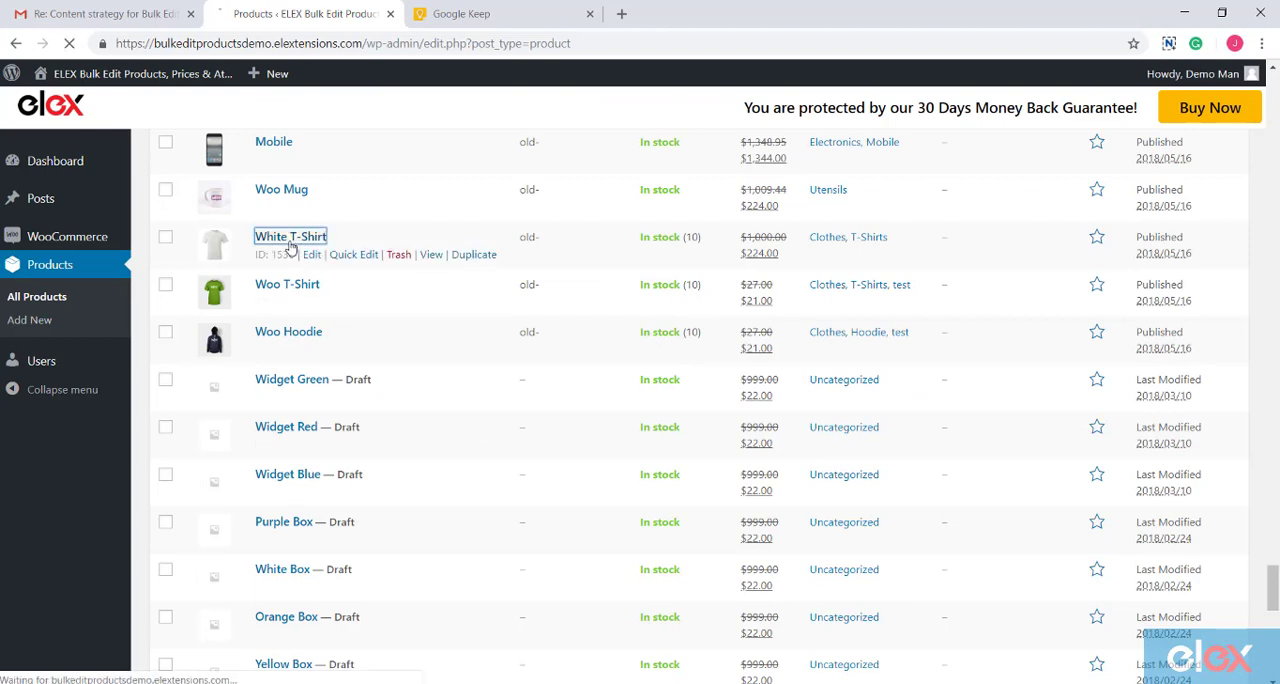
pyautogui.click(288, 236)
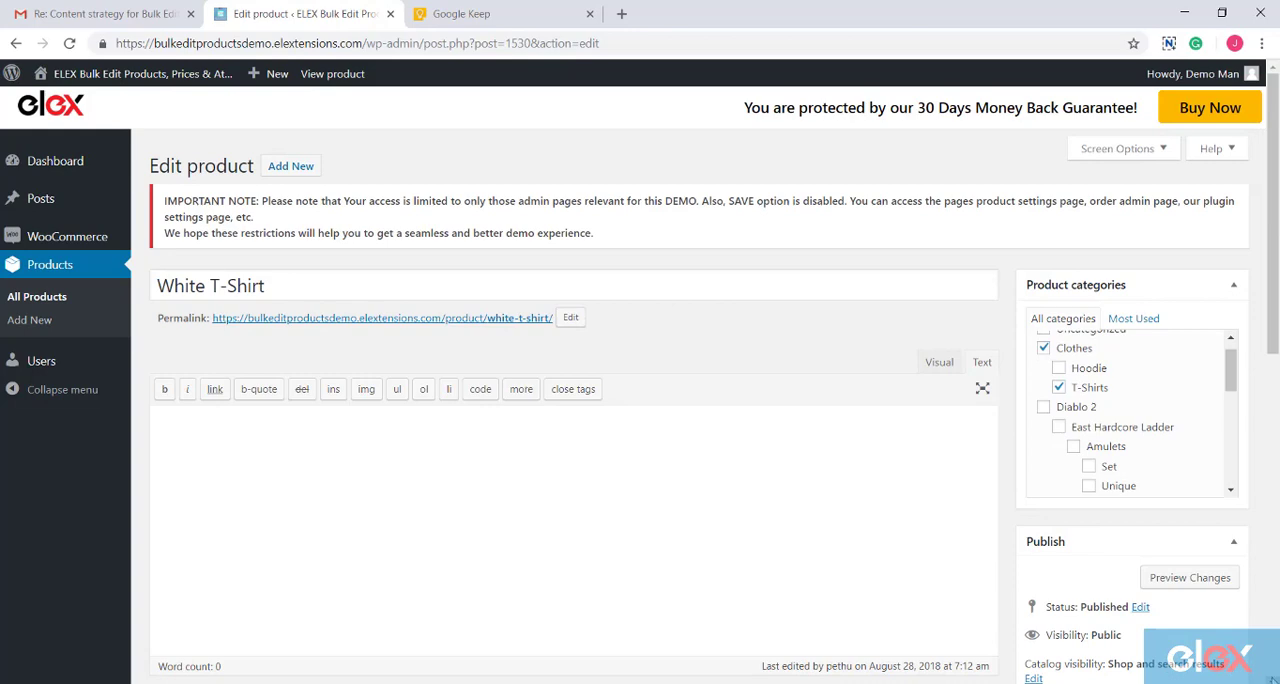
pyautogui.scroll(-3)
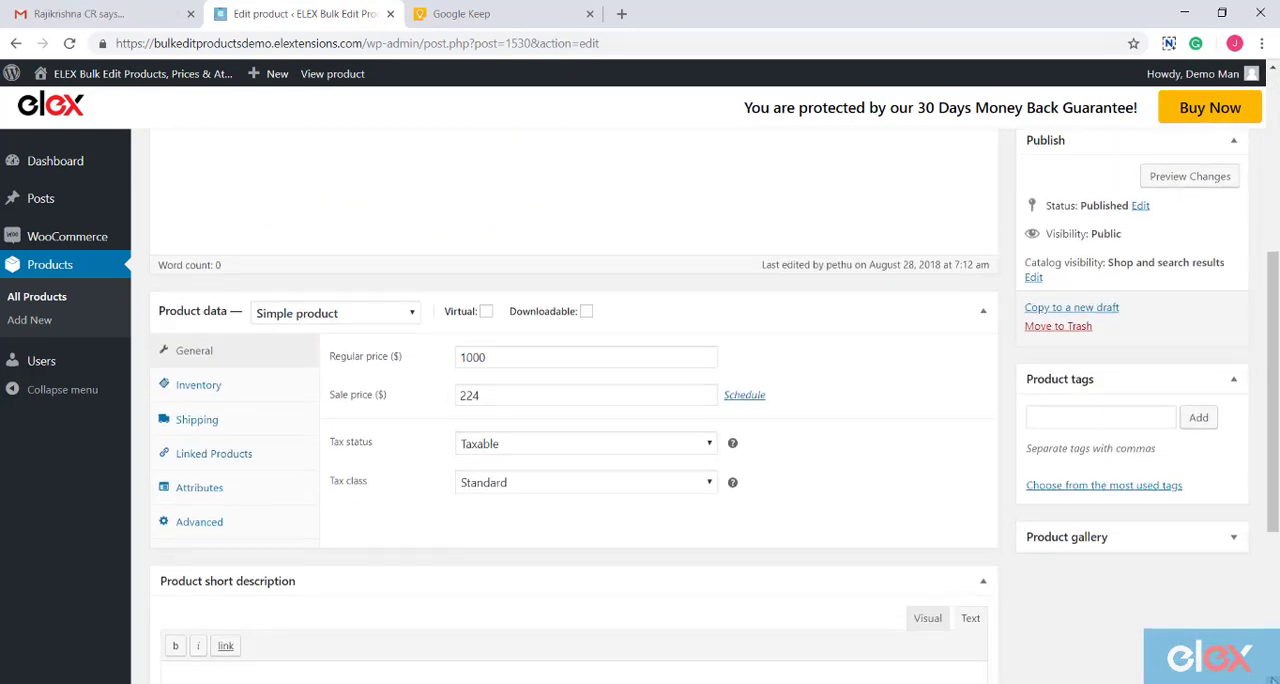
pyautogui.moveTo(206, 404)
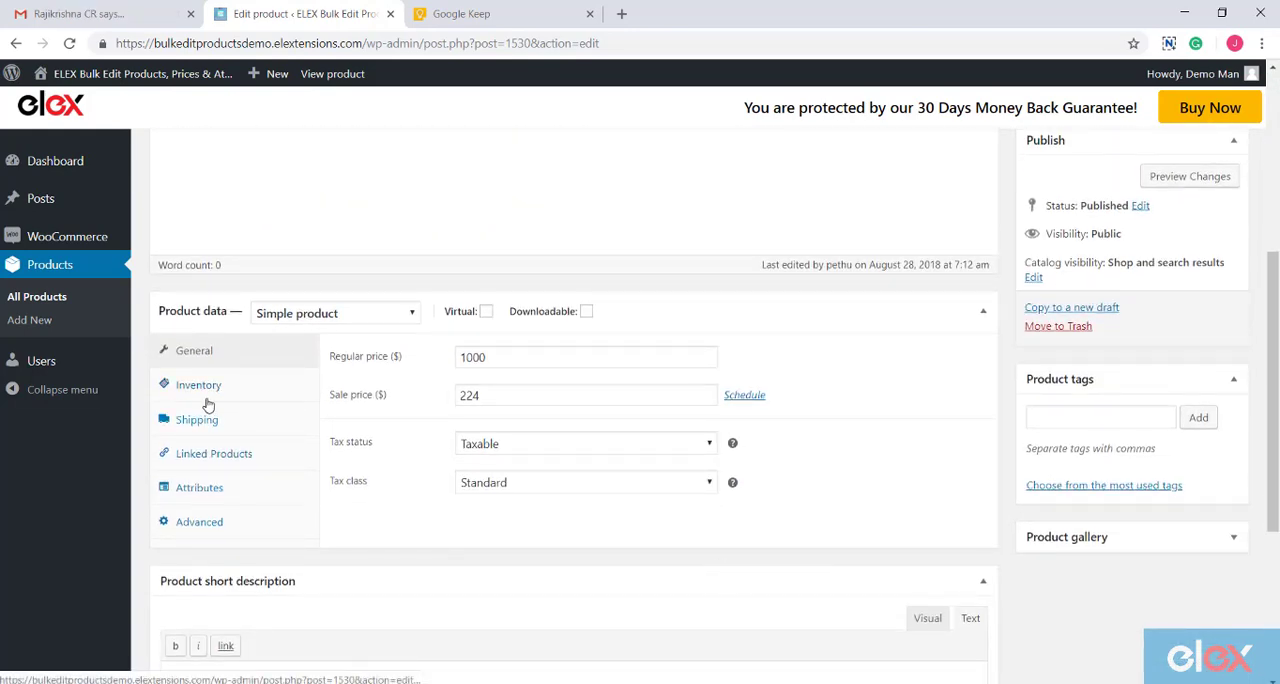
pyautogui.click(198, 384)
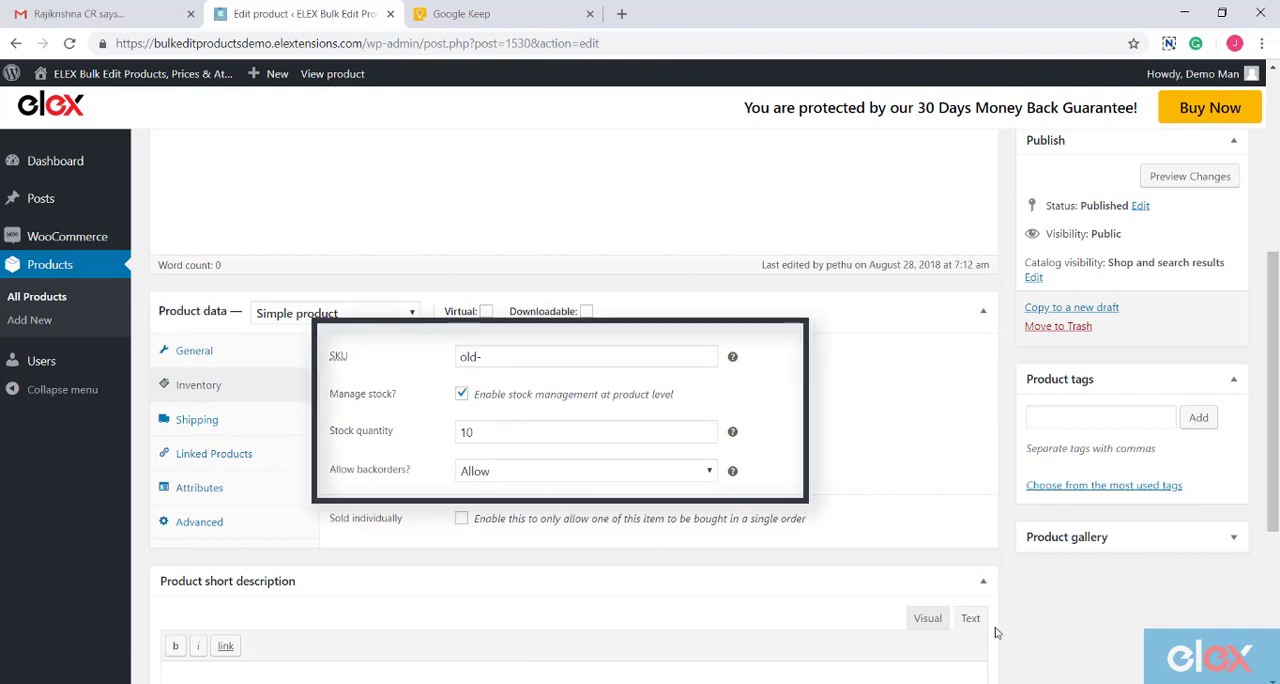
pyautogui.scroll(-3)
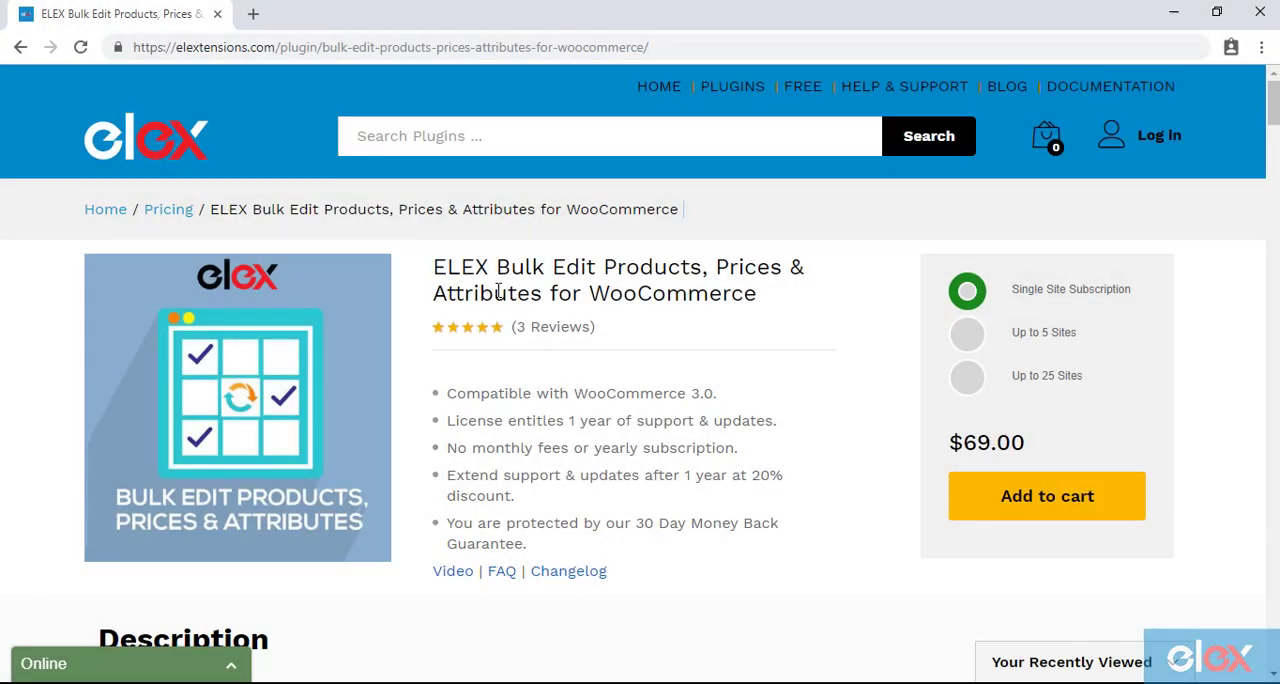
pyautogui.moveTo(432, 266); pyautogui.dragTo(710, 292)
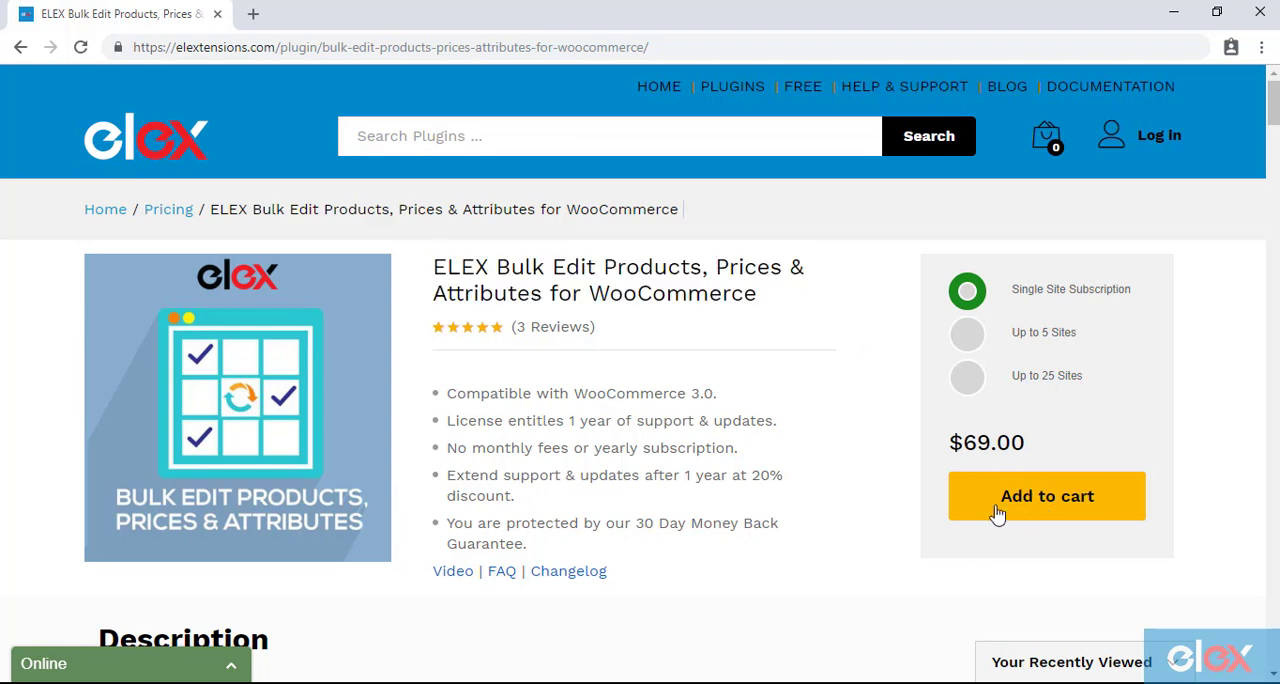
pyautogui.scroll(-3)
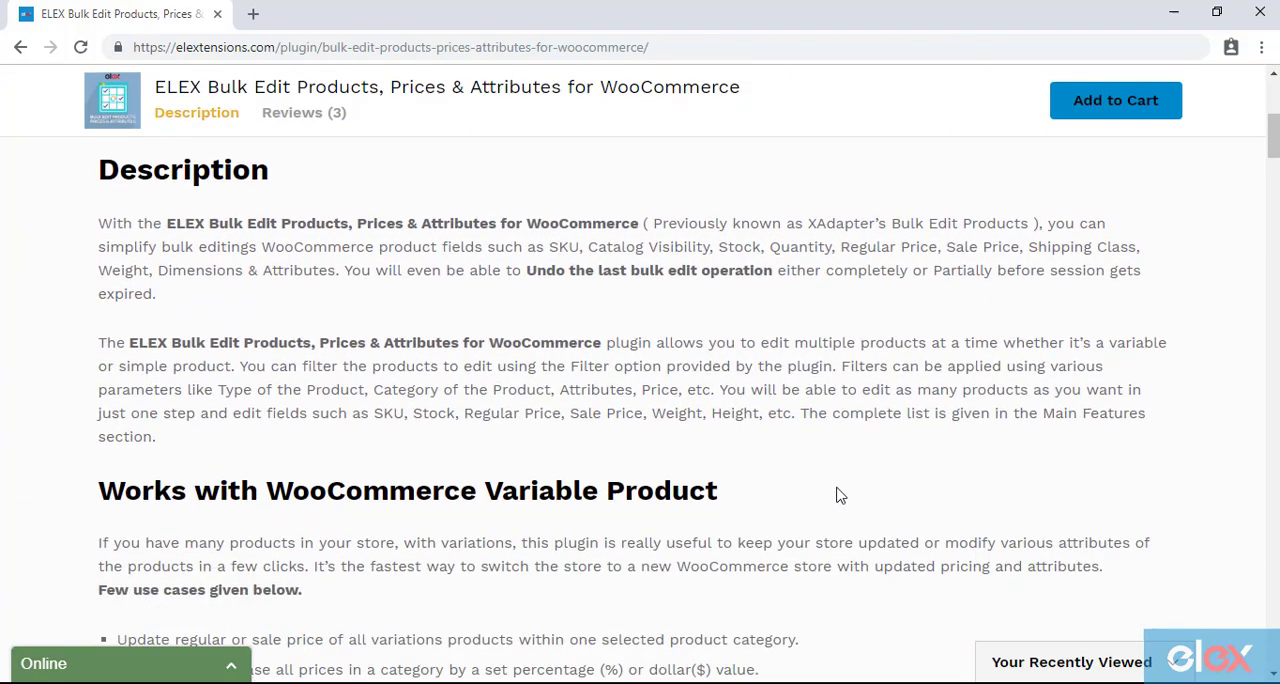
pyautogui.scroll(-3)
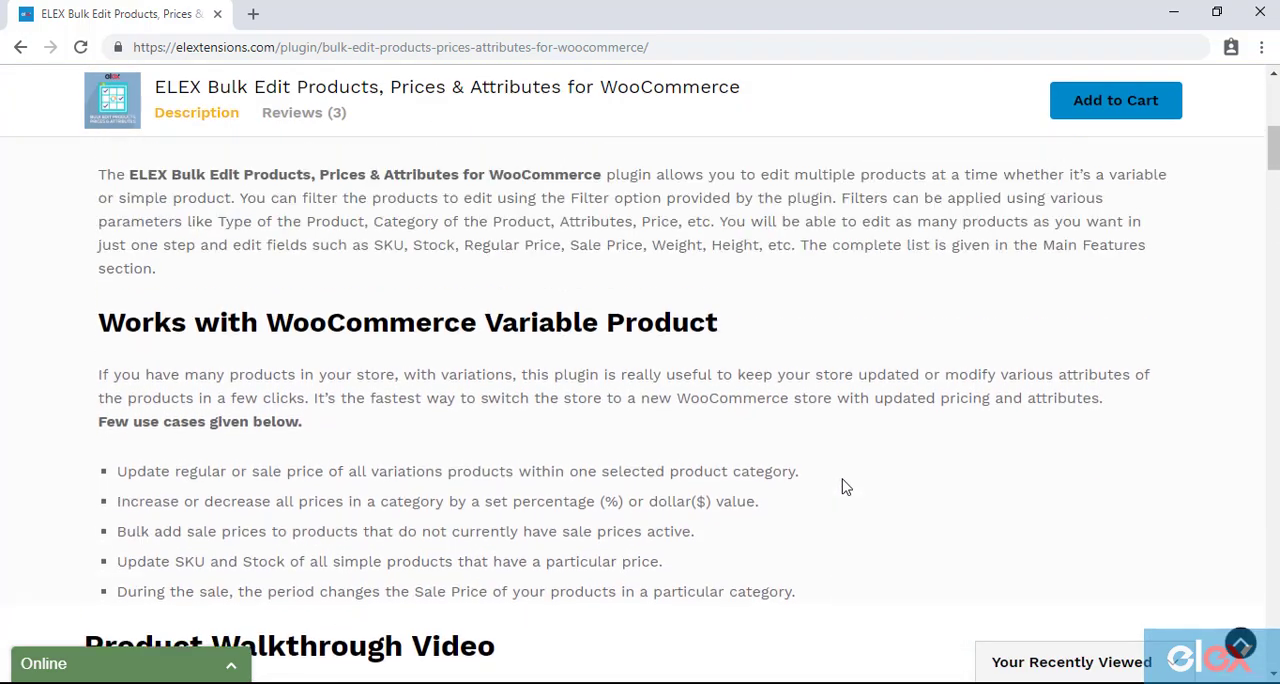